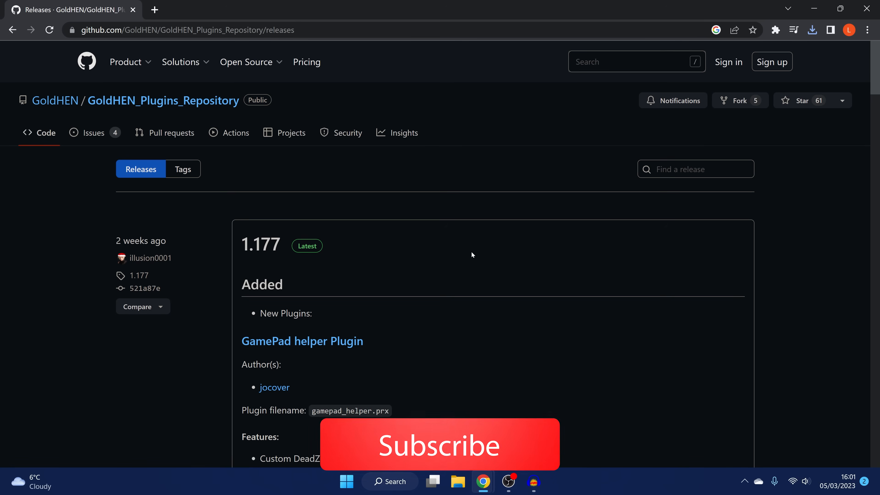
Scroll through the GoldHEN Plugins 1.177 release notes on GitHub
click(439, 447)
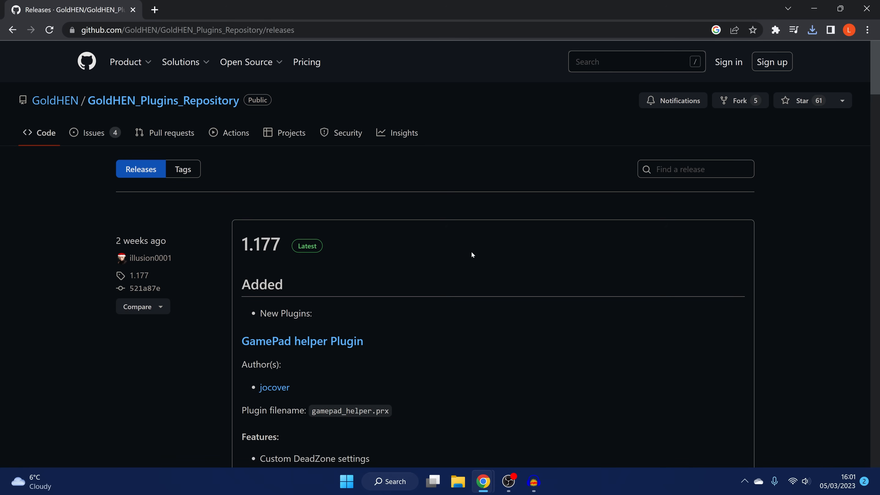
scroll(down, 3)
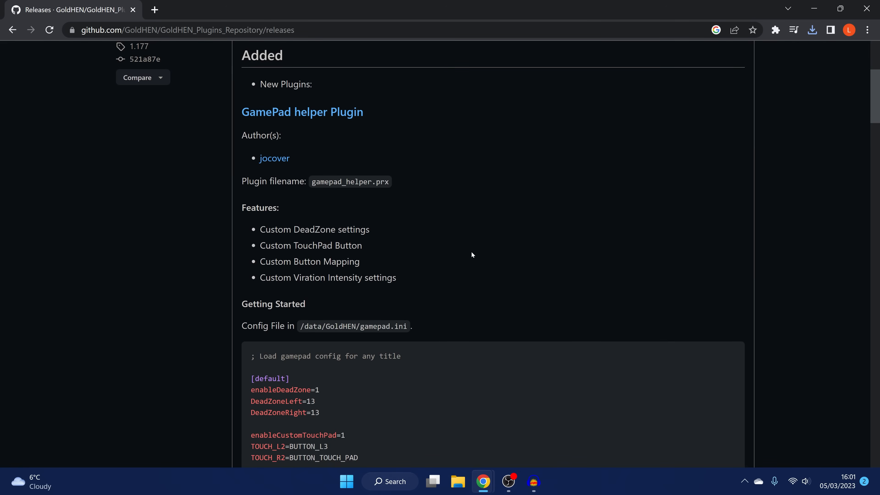
scroll(down, 3)
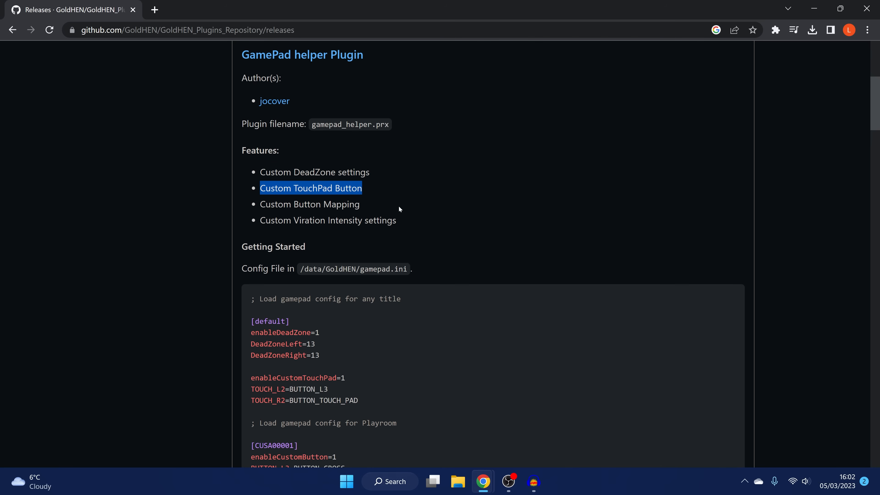
scroll(down, 3)
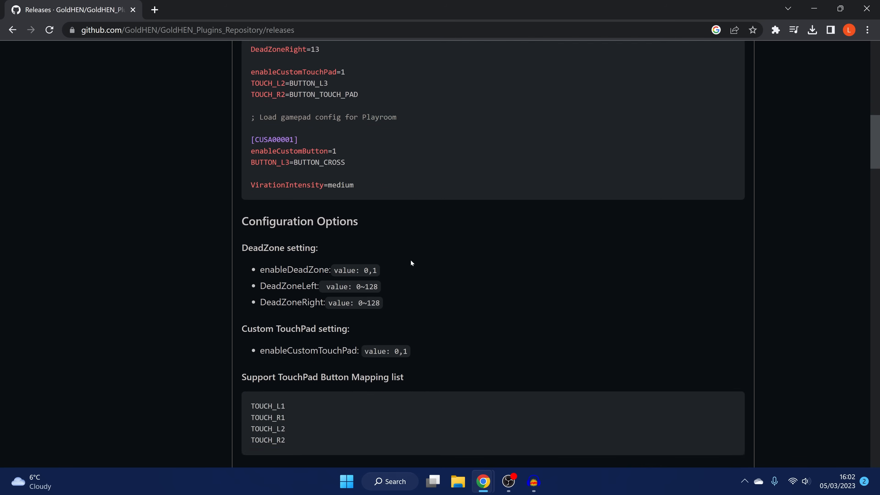
scroll(down, 3)
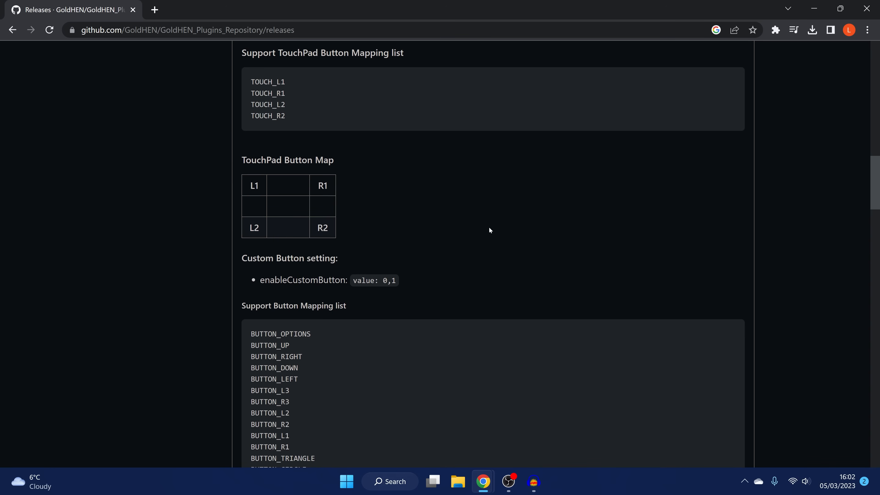
mouse_move(486, 230)
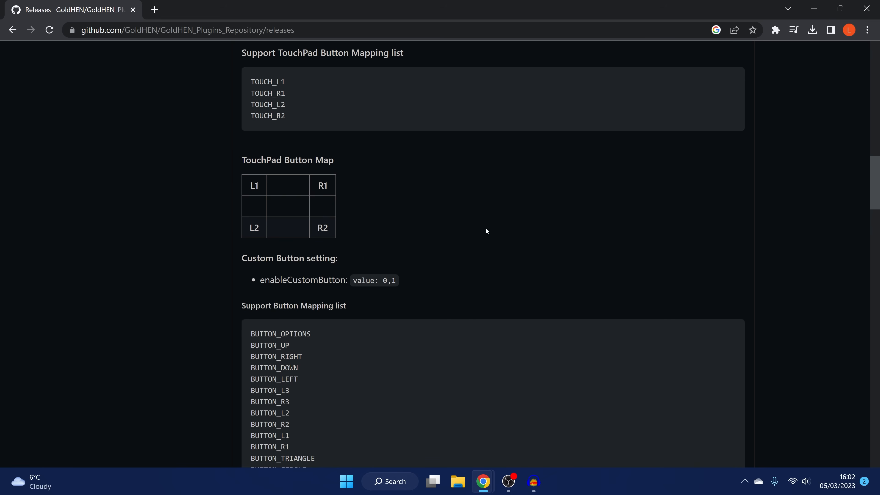
scroll(down, 3)
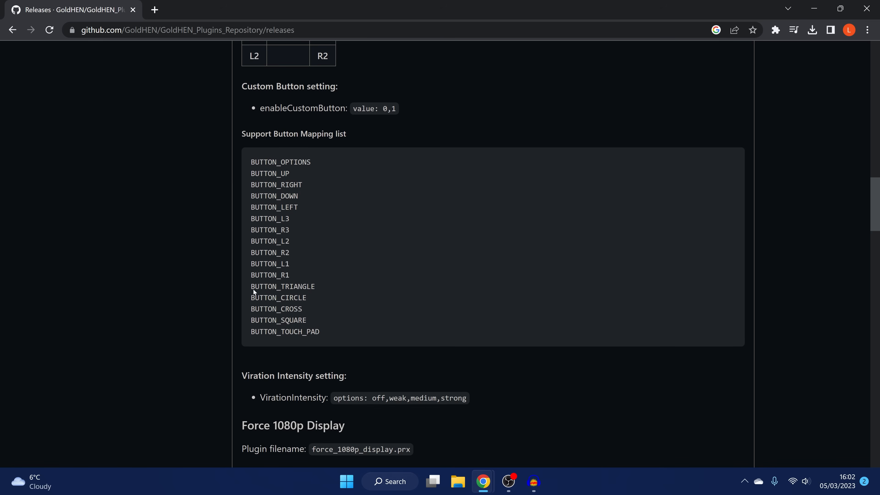
mouse_move(164, 298)
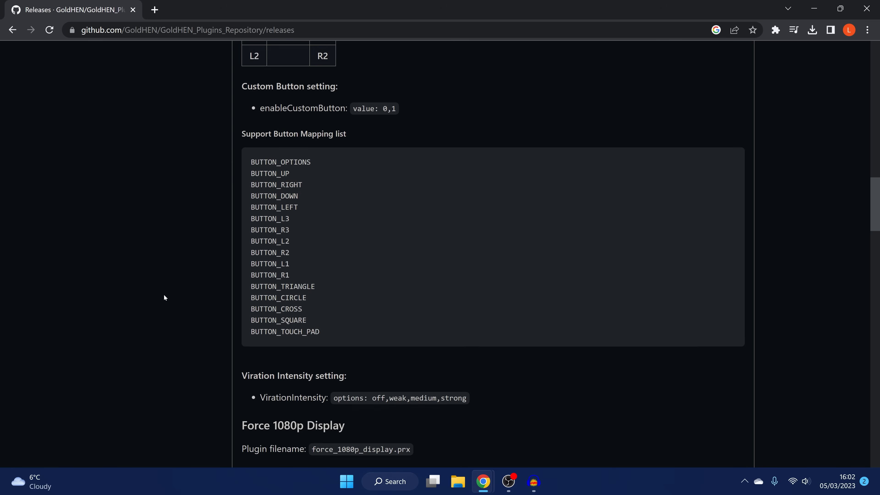
mouse_move(351, 239)
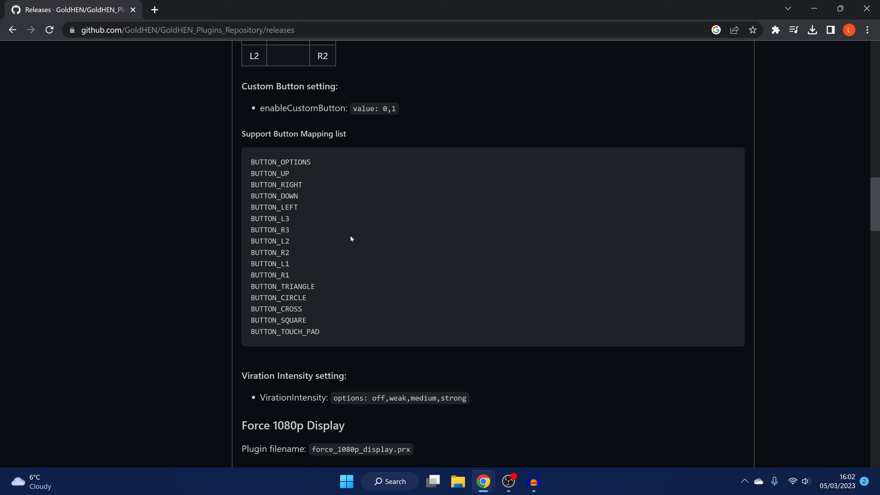
mouse_move(404, 210)
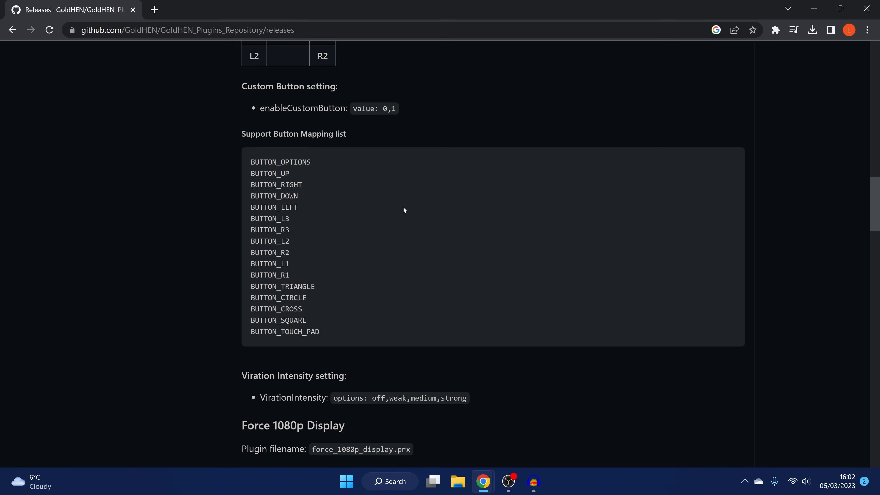
scroll(down, 3)
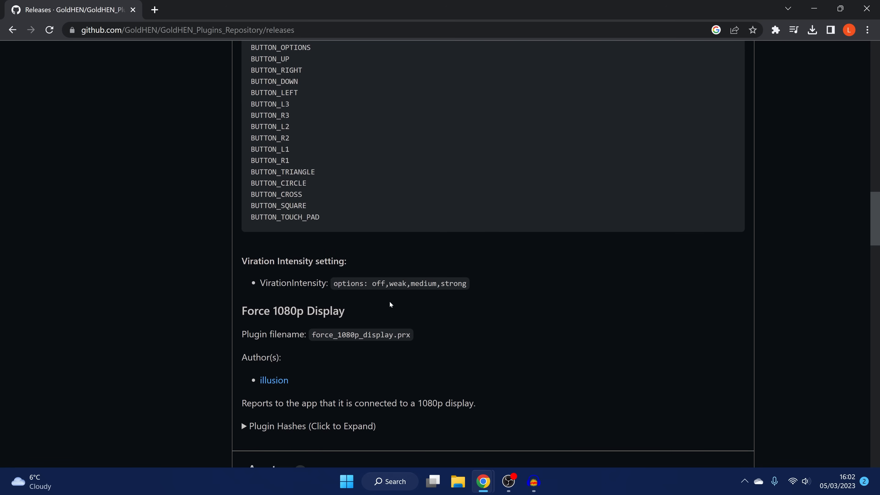
mouse_move(521, 281)
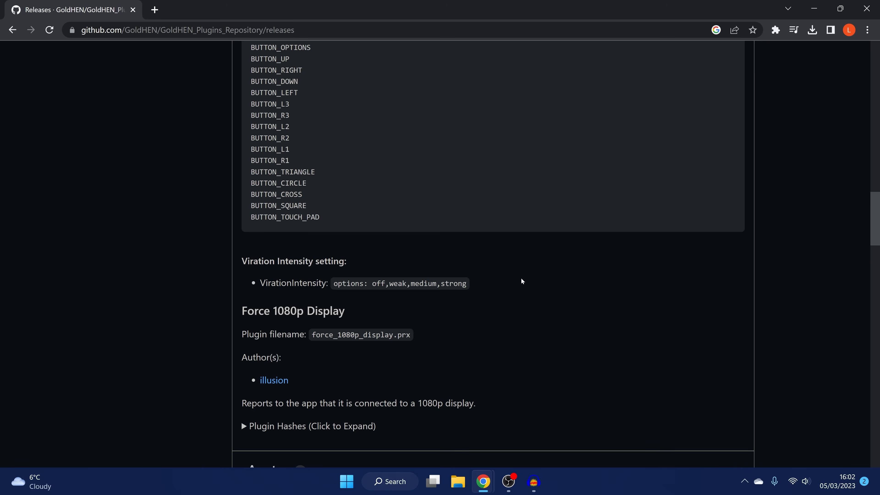
mouse_move(460, 280)
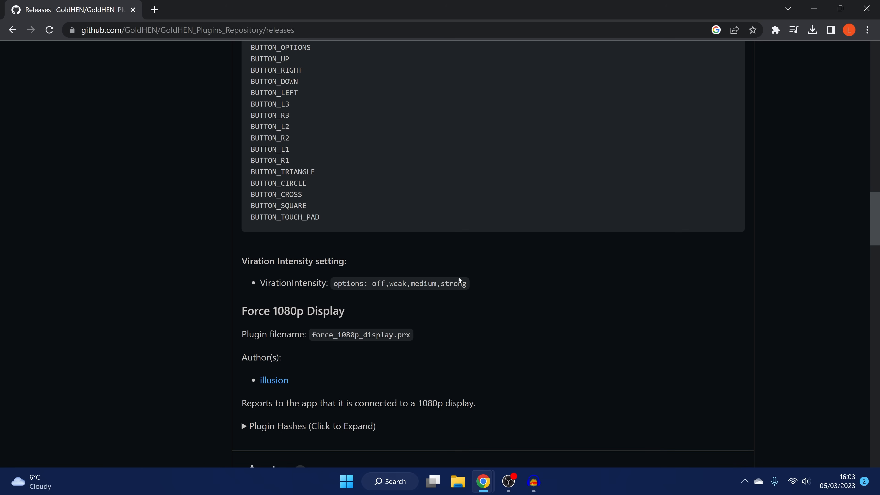
mouse_move(374, 292)
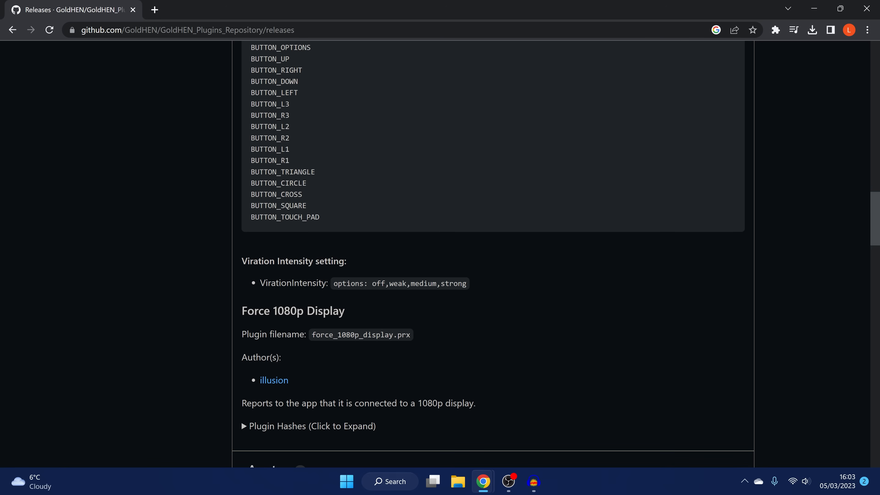
mouse_move(361, 328)
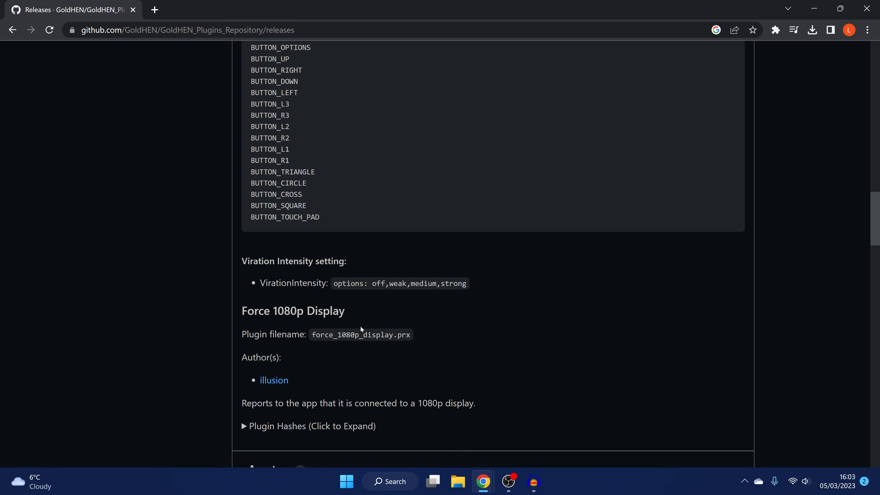
mouse_move(322, 298)
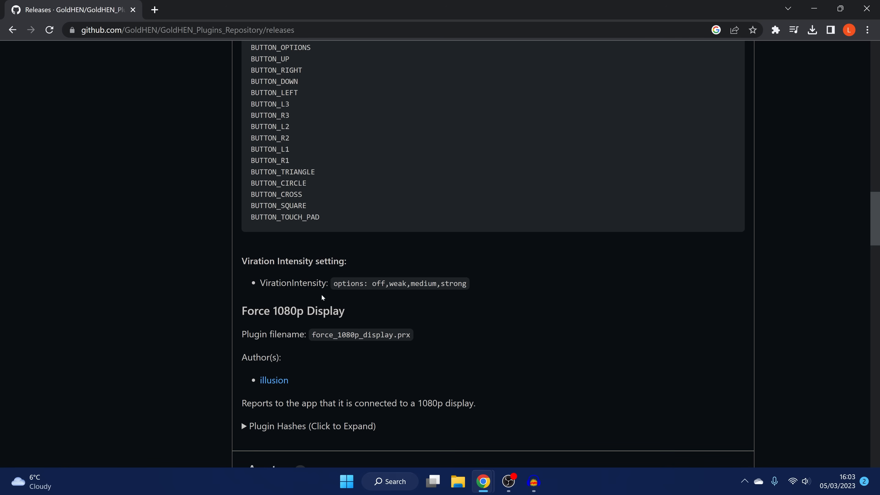
mouse_move(424, 271)
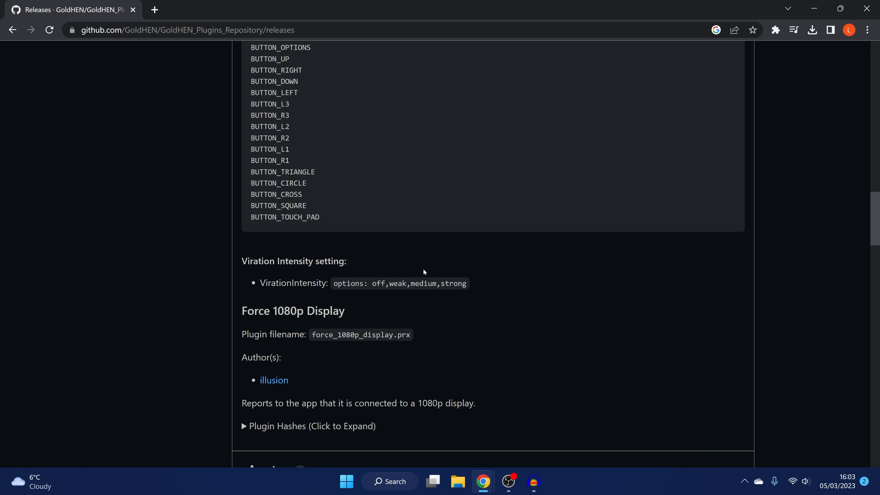
scroll(down, 3)
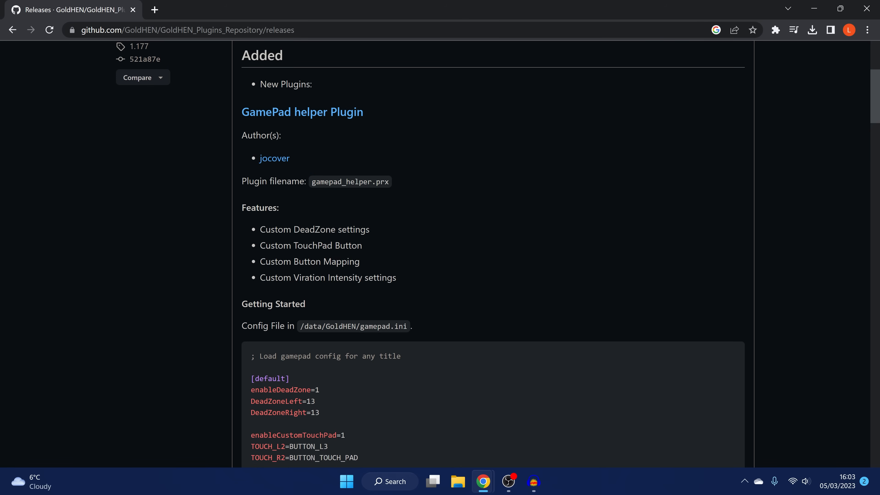
mouse_move(386, 291)
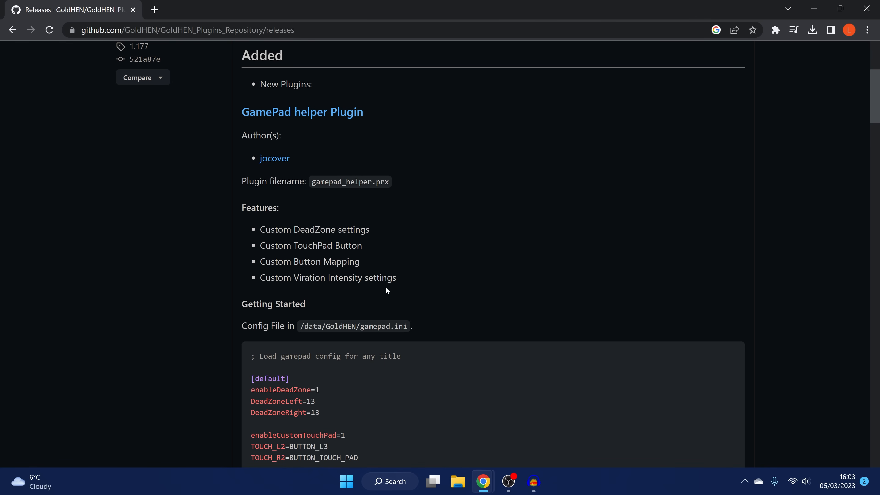
mouse_move(424, 308)
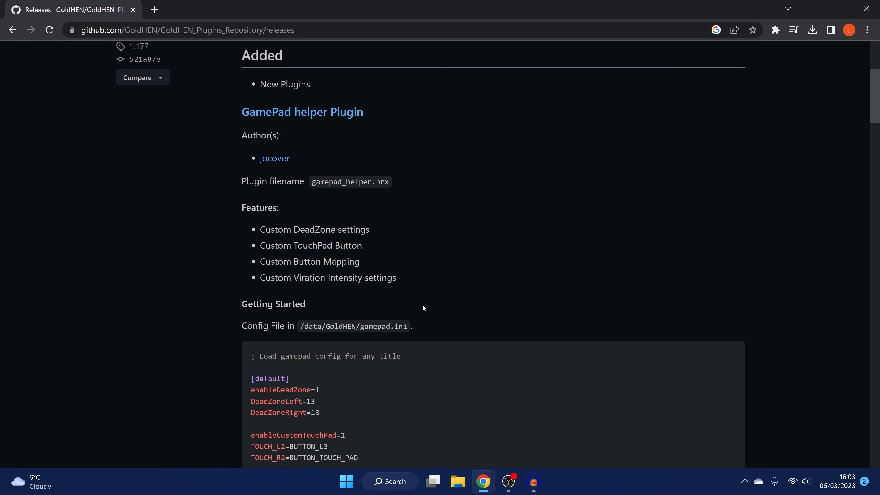
scroll(down, 3)
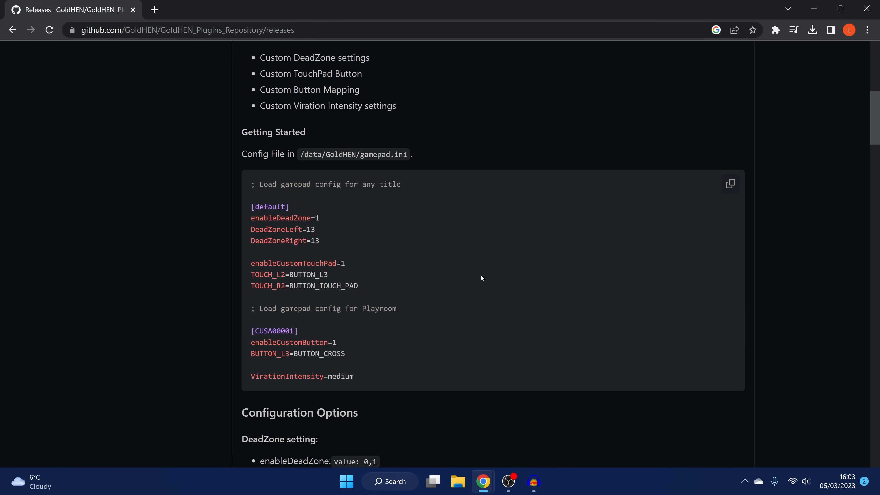
scroll(down, 3)
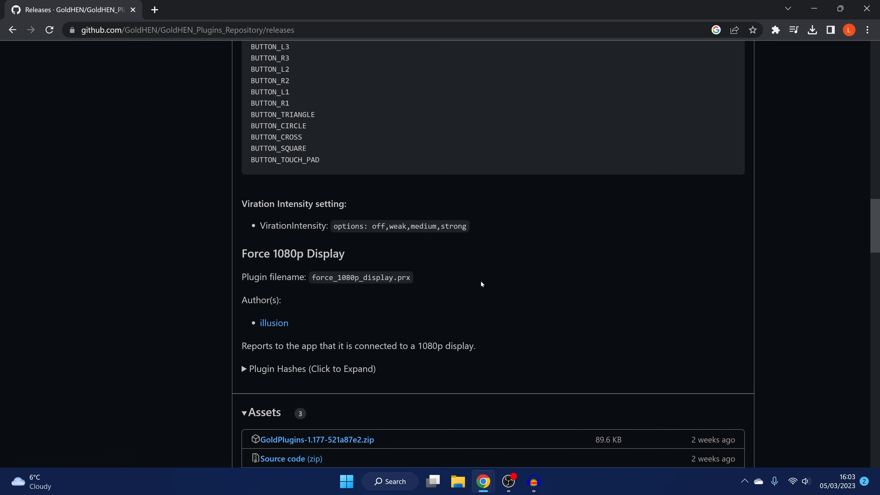
scroll(down, 3)
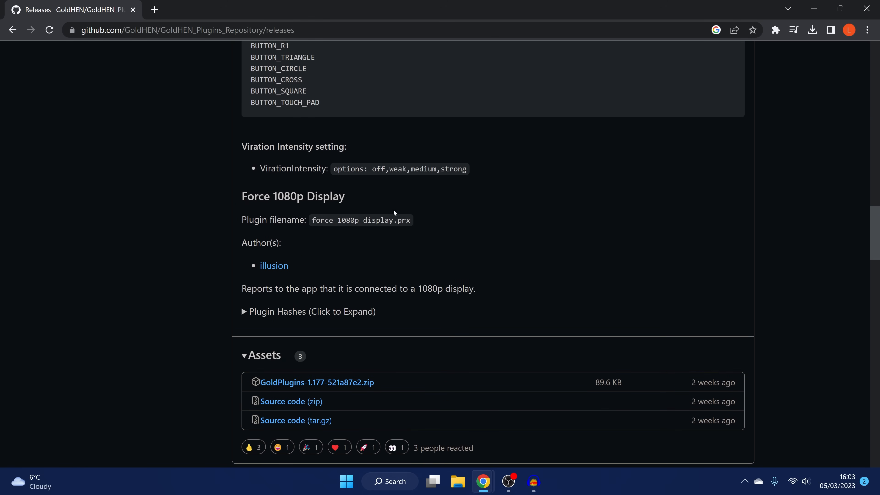
mouse_move(427, 263)
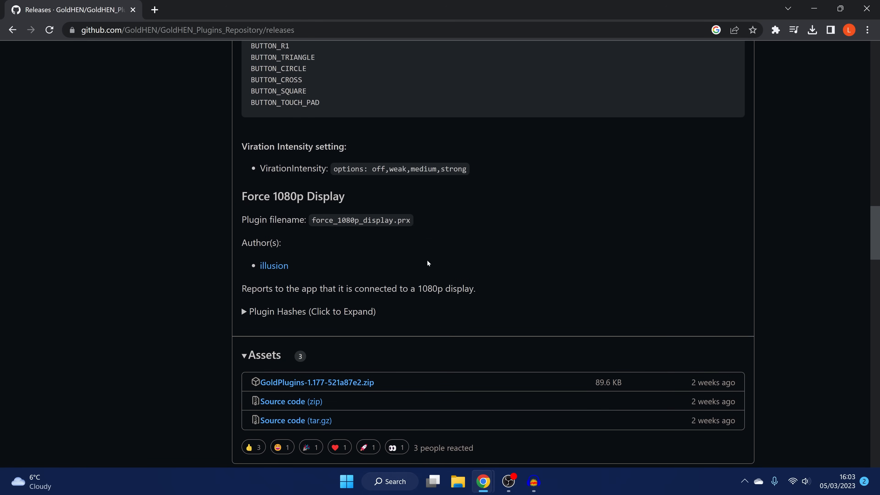
mouse_move(352, 318)
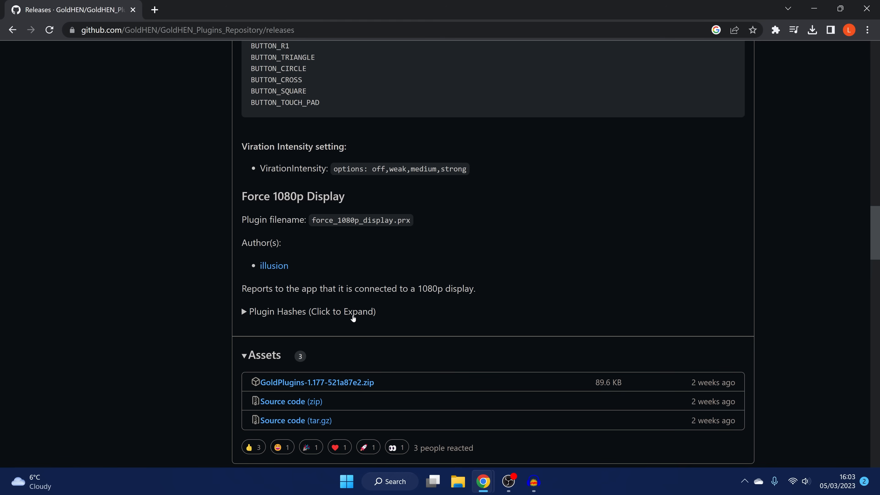
drag(241, 288, 476, 288)
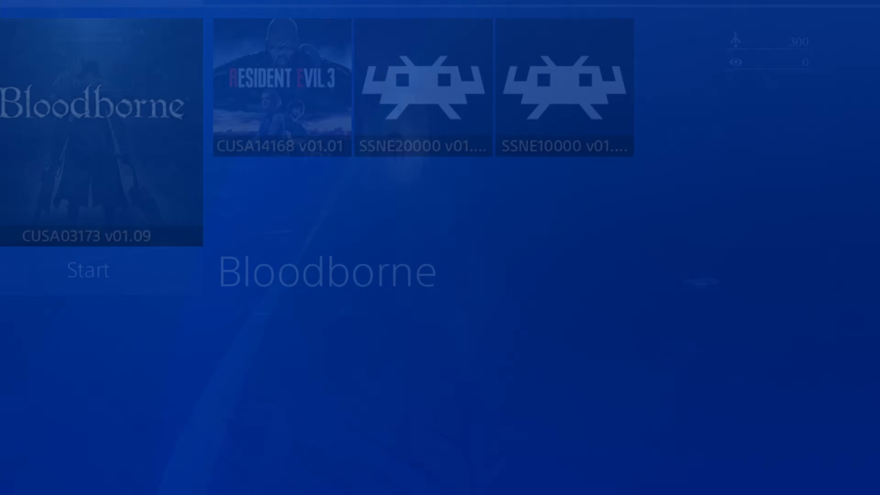
On the PS4, reach GoldHEN Settings > Servers Settings and tick Enable FTP Server
click(87, 270)
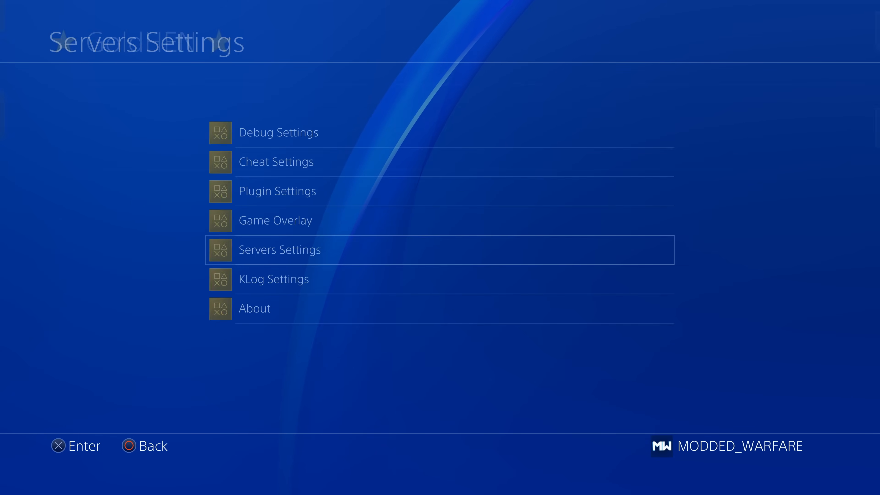
click(280, 250)
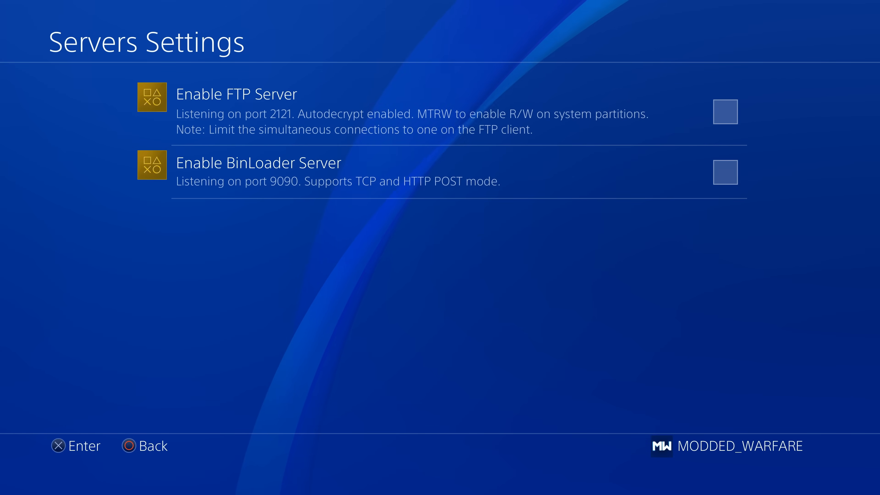
click(725, 112)
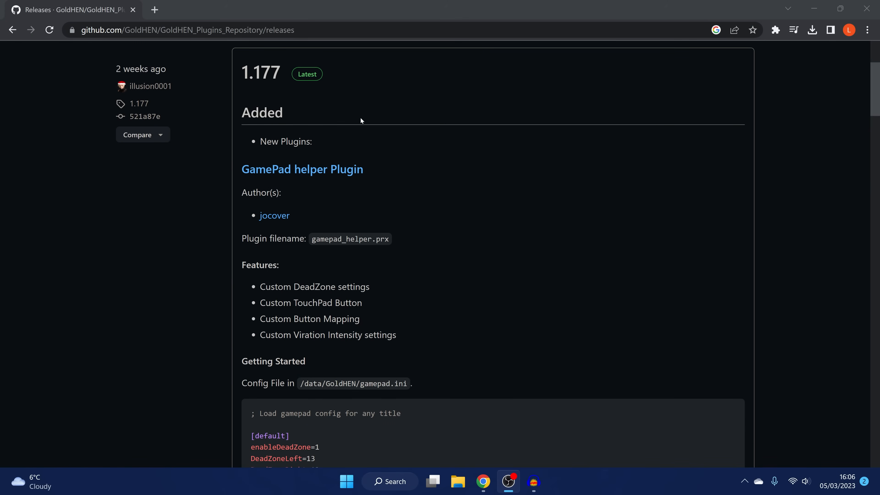
Read the gamepad_helper.prx mapping notes, then minimise Chrome to the desktop showing the GoldPlugins zip
scroll(down, 3)
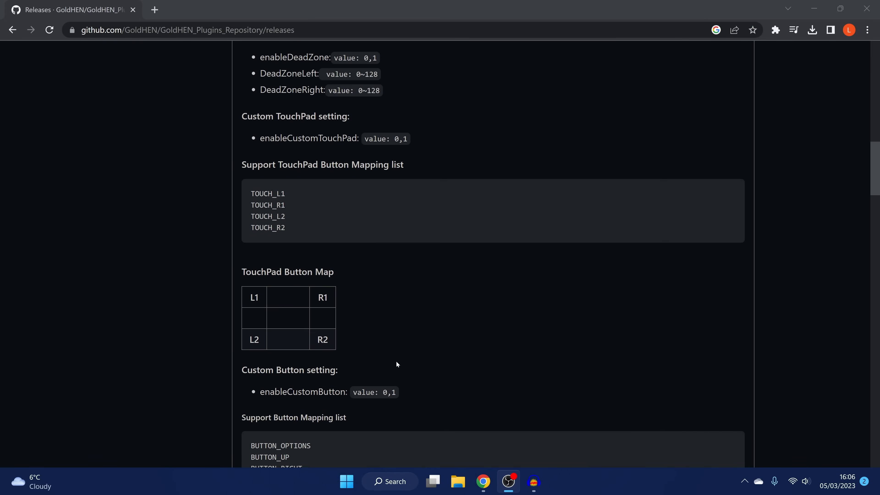
scroll(down, 3)
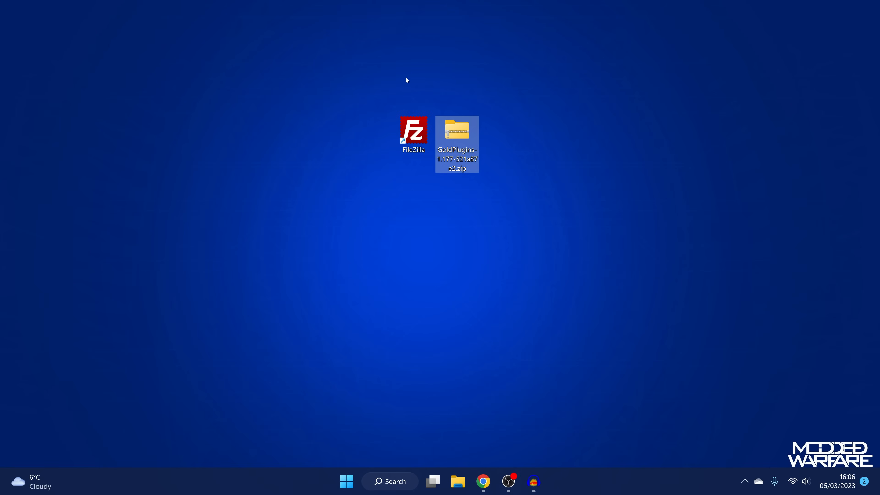
click(414, 130)
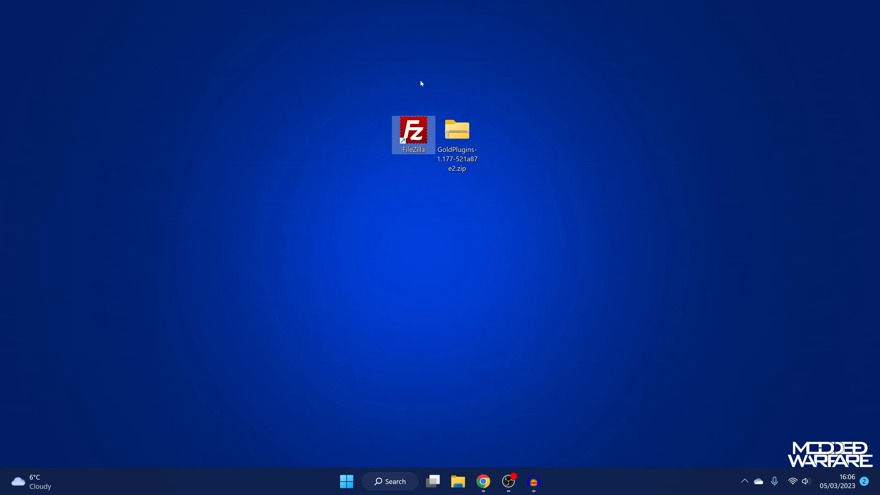
mouse_move(405, 103)
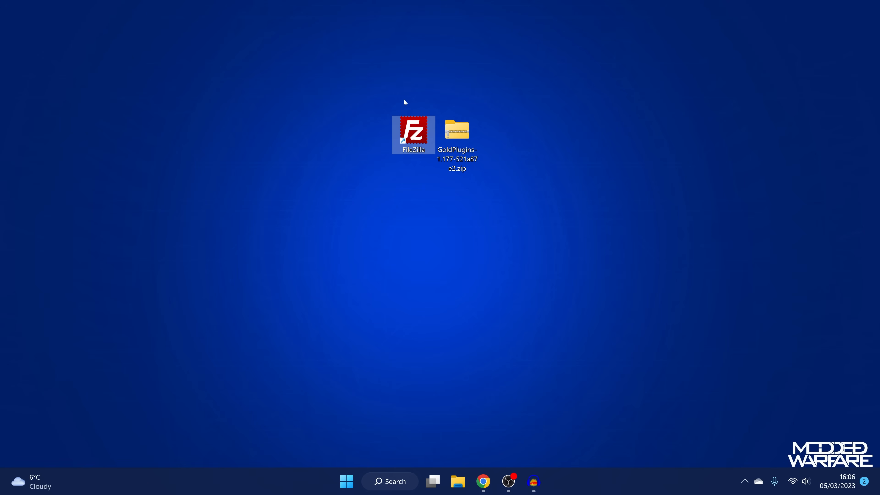
mouse_move(409, 53)
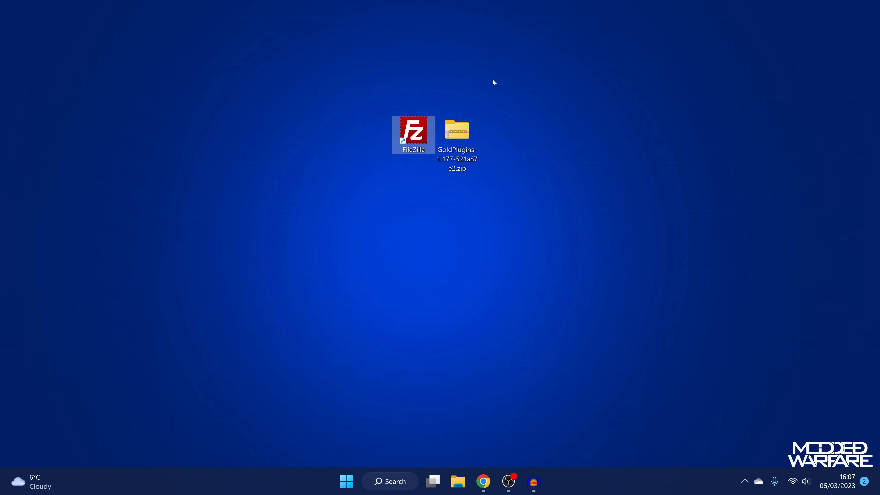
Extract the plugins folder and plugins.ini to the desktop, check the plugin files, and open plugins.ini in Notepad
double_click(456, 130)
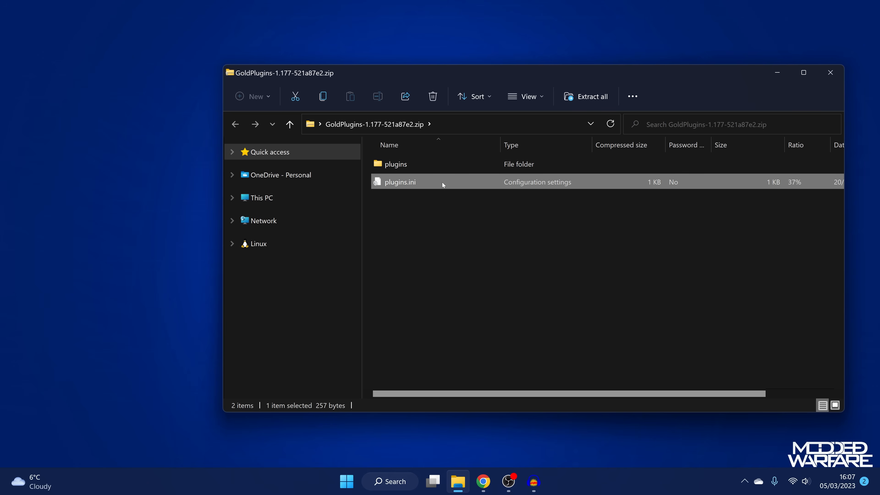
drag(399, 181, 22, 17)
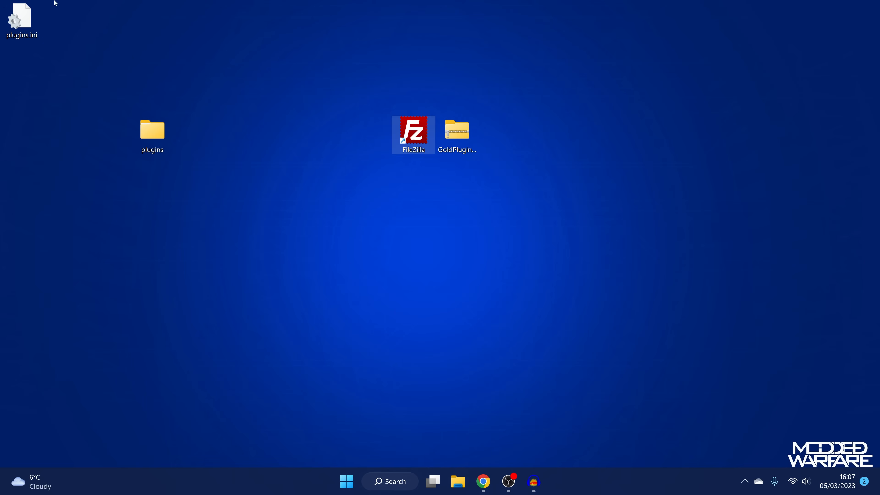
double_click(152, 130)
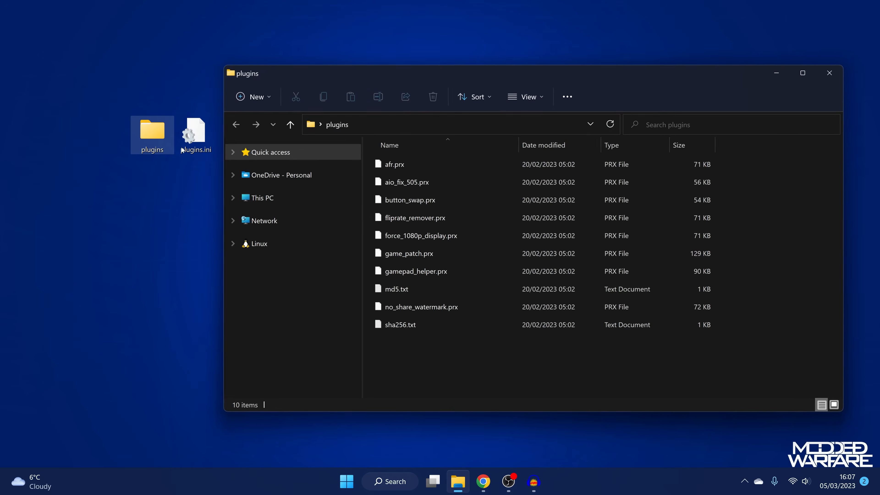
key(ctrl+a)
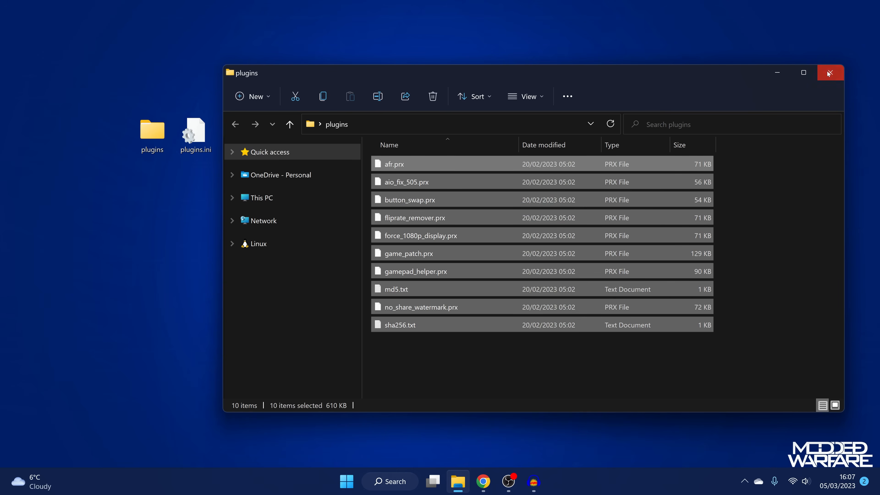
double_click(195, 132)
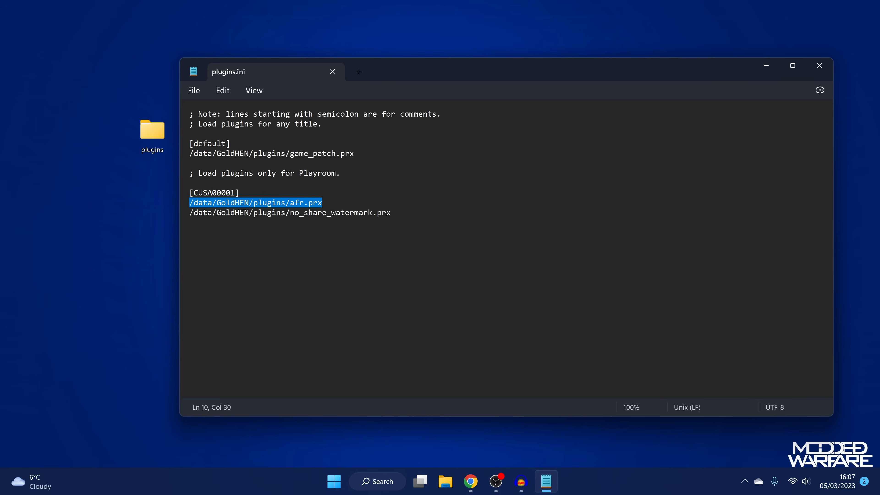
Move the afr.prx line under [default], add /data/GoldHEN/plugins/gamepad_helper.prx below it, save and close
key(Delete)
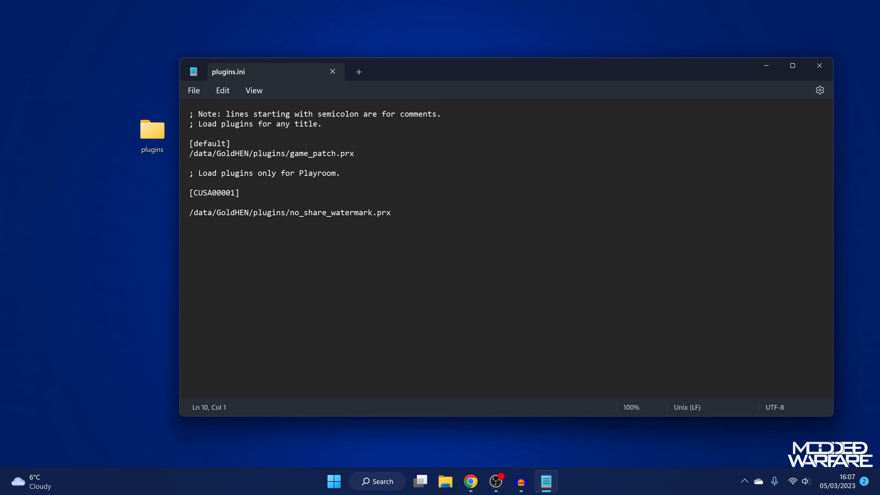
key(Enter)
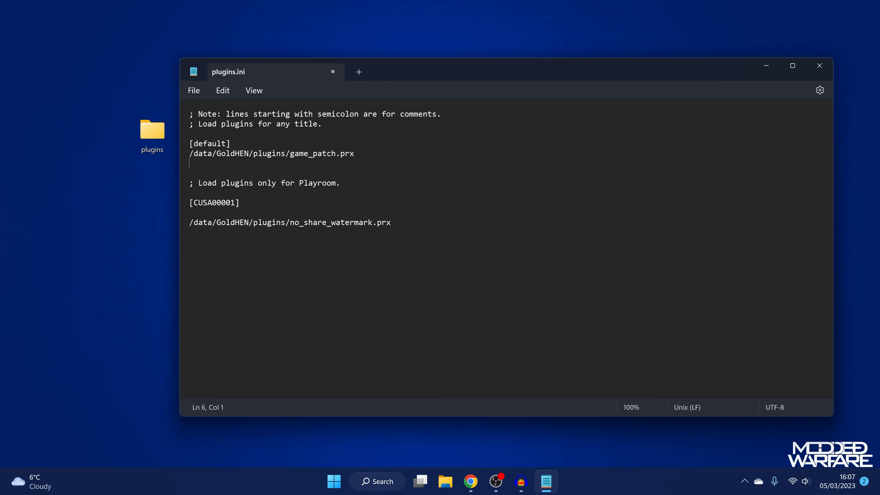
text(/data/GoldHEN/plugins/afr.prx)
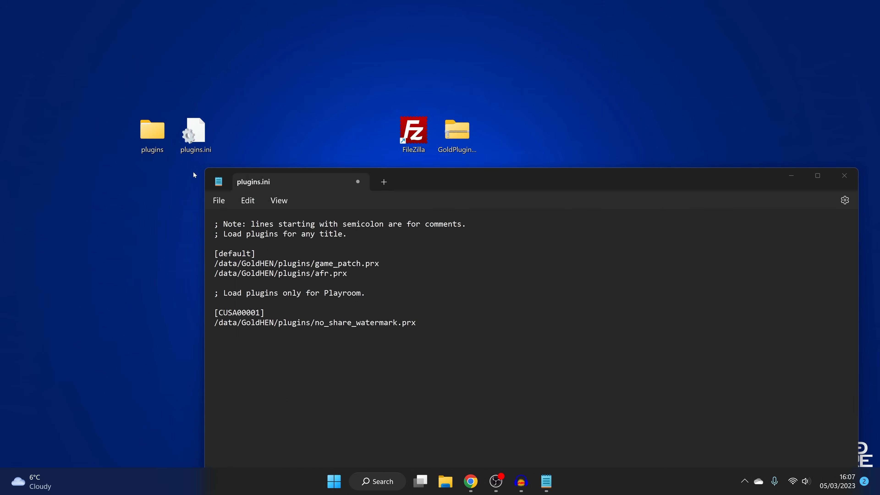
double_click(152, 133)
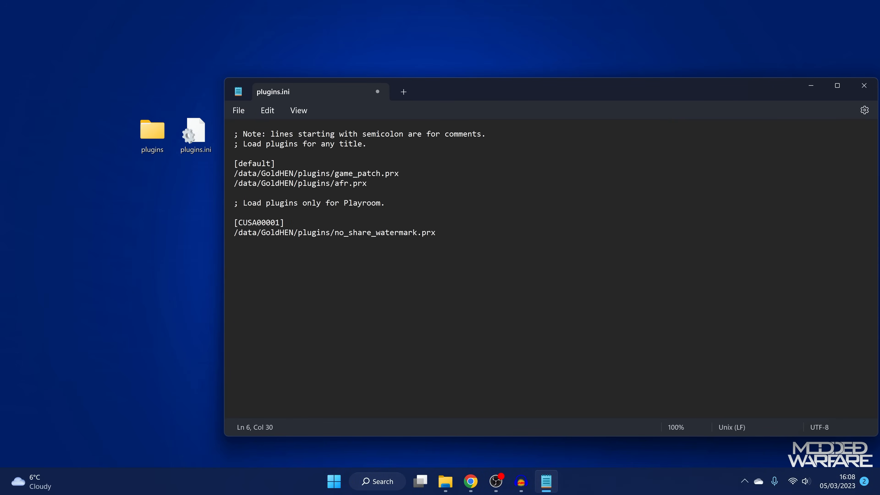
key(Enter)
text(/data/GoldHEN/plugins/gamepad_helper.prx)
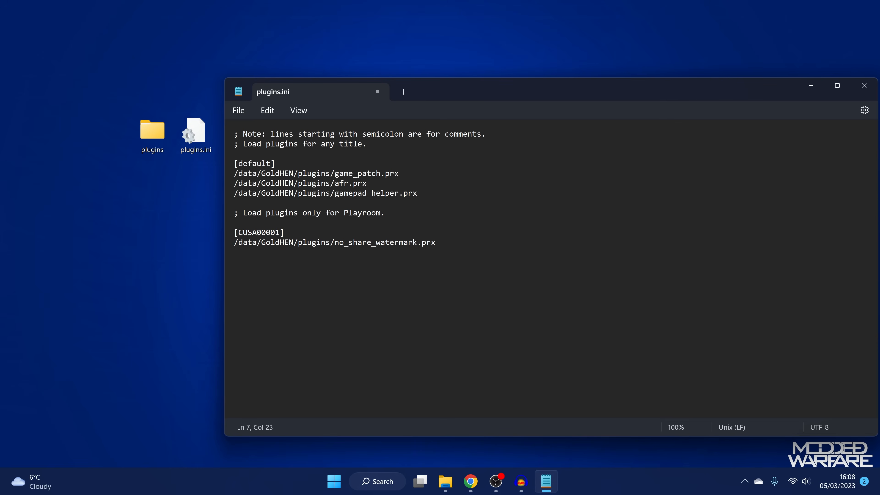
double_click(370, 193)
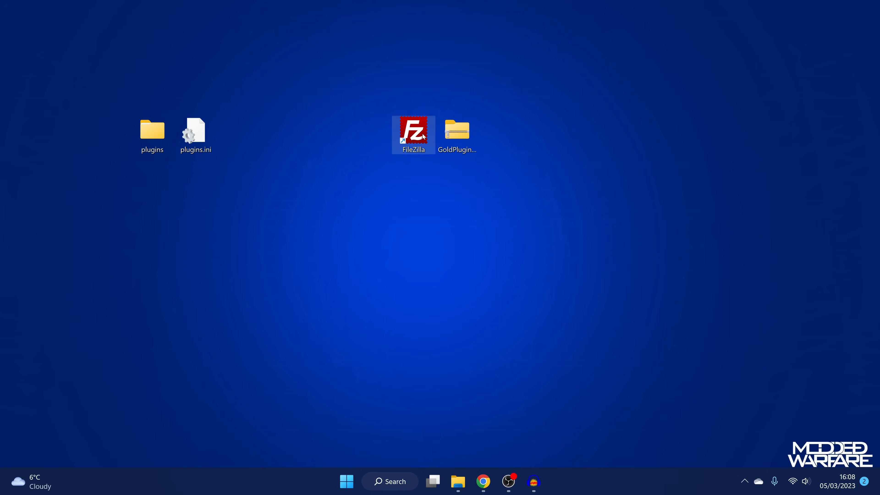
Launch FileZilla and connect to the console's FTP server at its 192.x address on port 2121
double_click(413, 133)
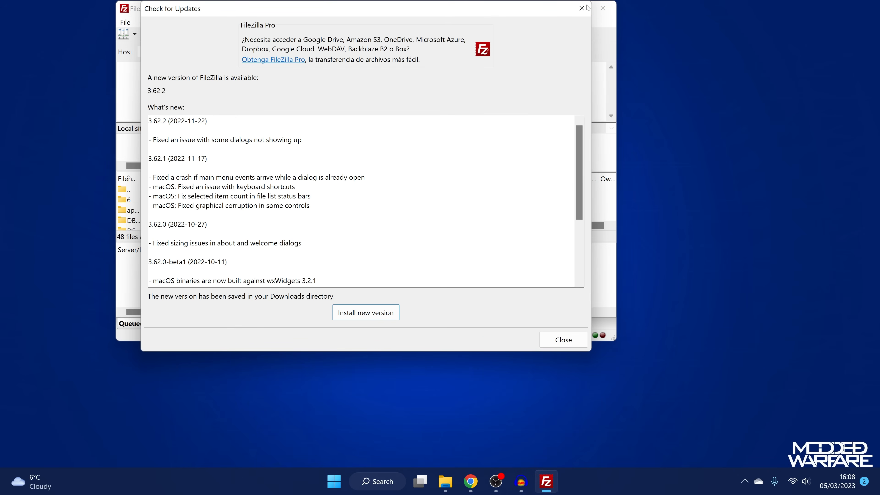
click(563, 339)
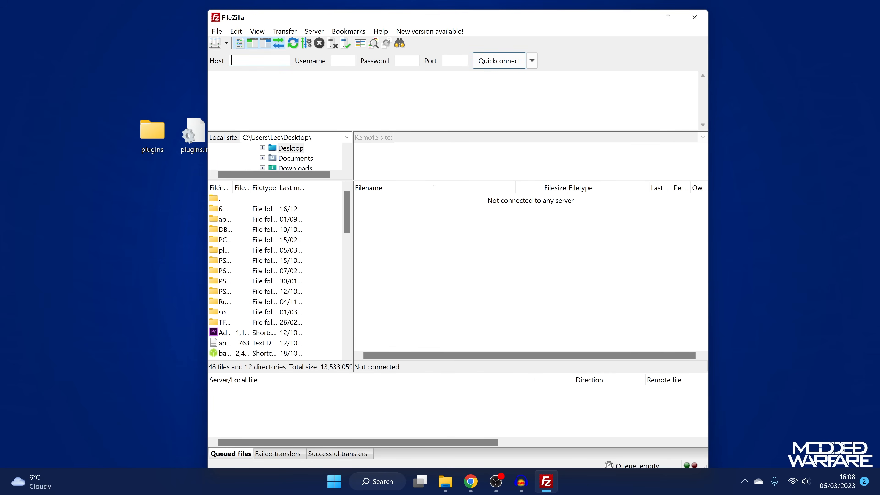
text(192.168.)
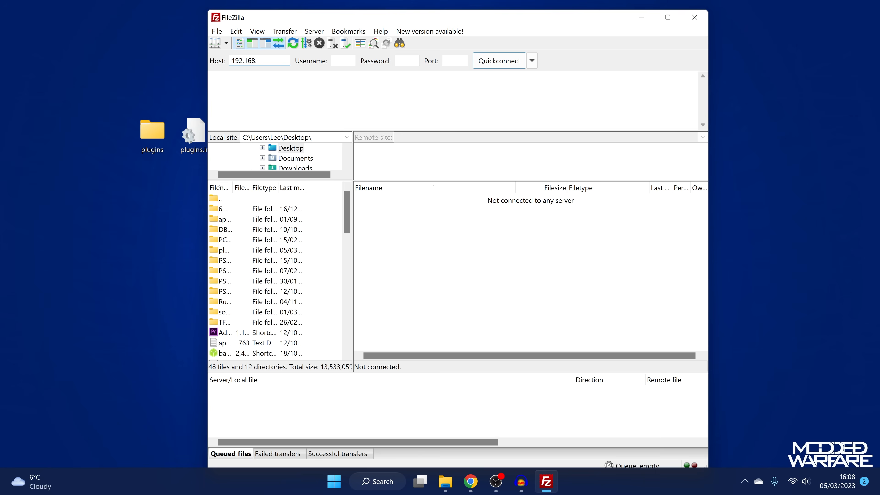
text(1.159)
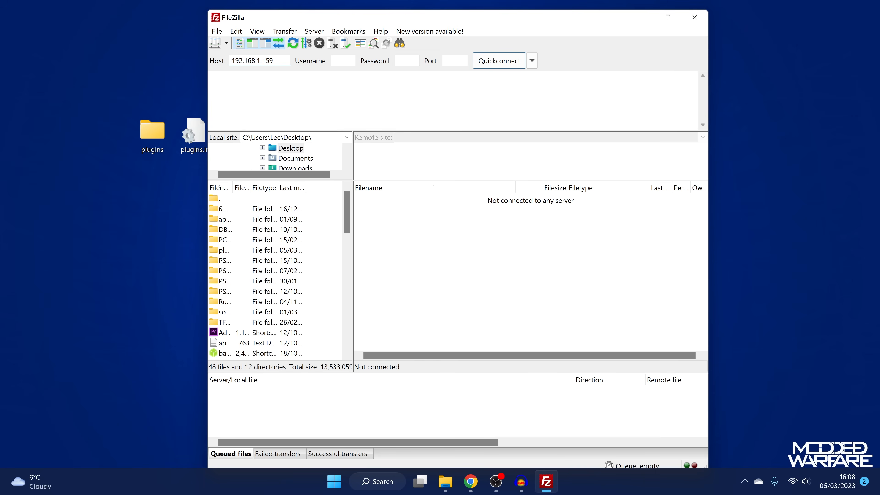
text(2121)
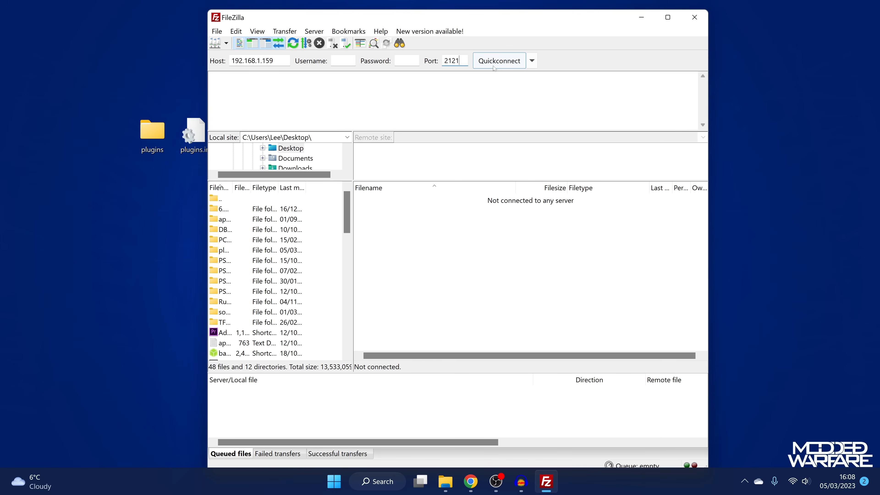
click(499, 61)
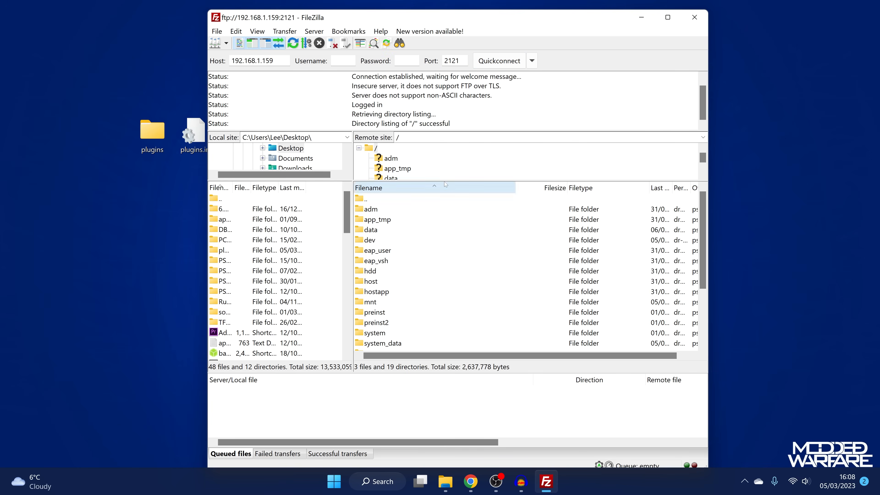
Upload the desktop plugins folder into /data/GoldHEN, always overwriting the existing plugin files
double_click(370, 229)
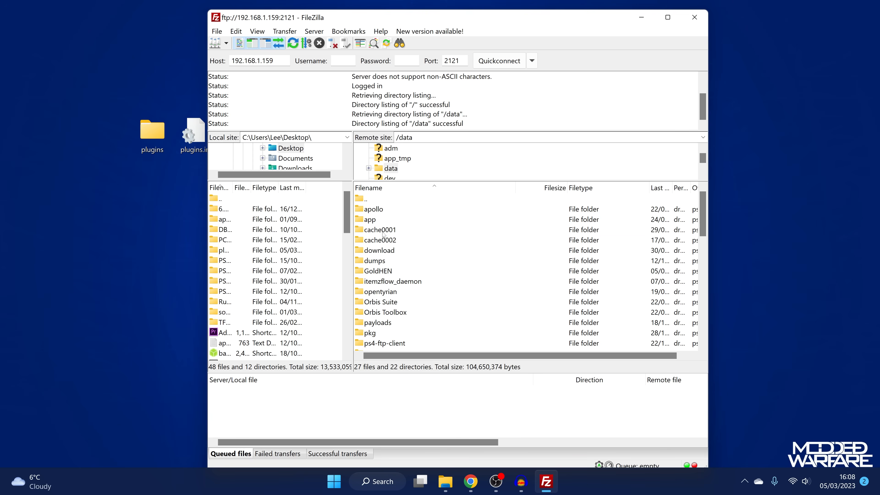
click(378, 271)
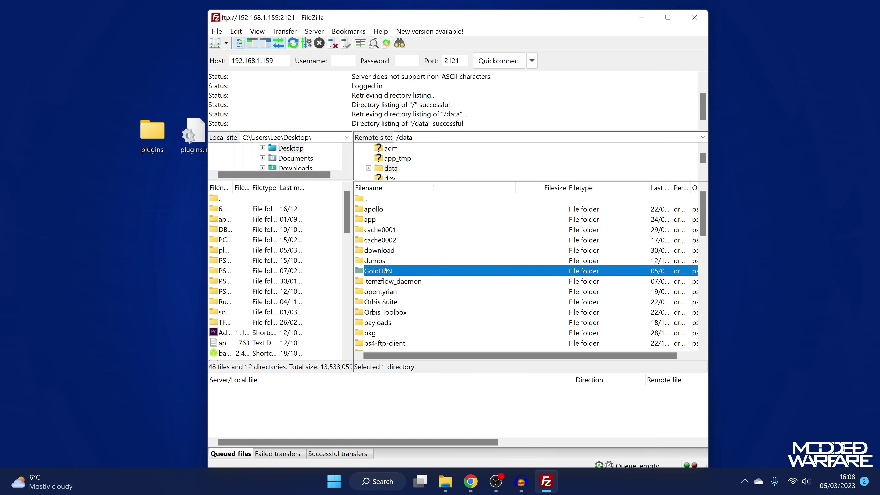
double_click(378, 270)
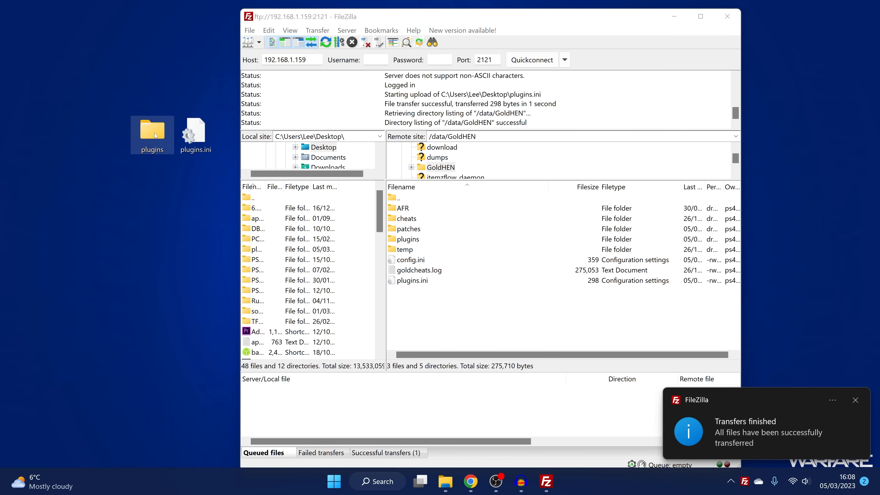
drag(152, 130, 462, 314)
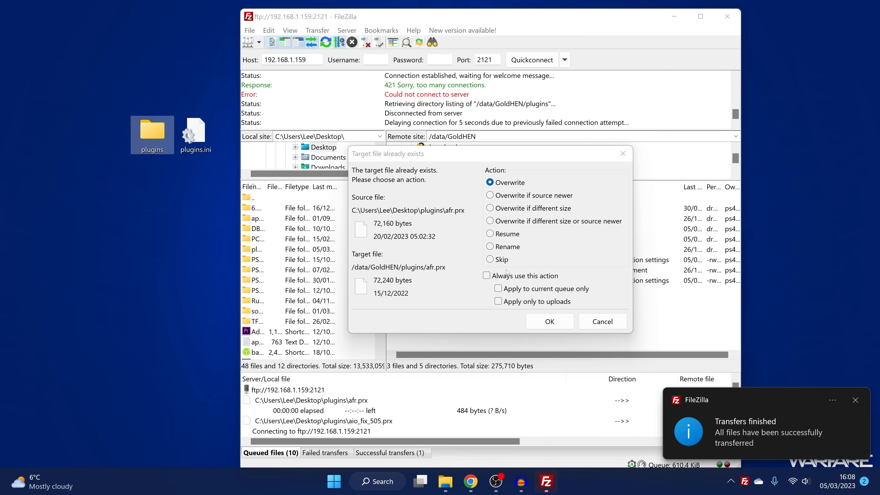
click(486, 275)
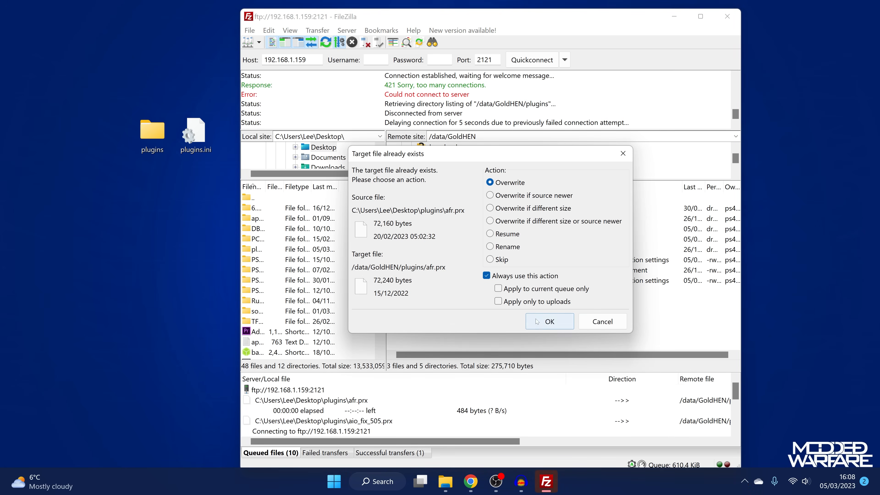
click(550, 321)
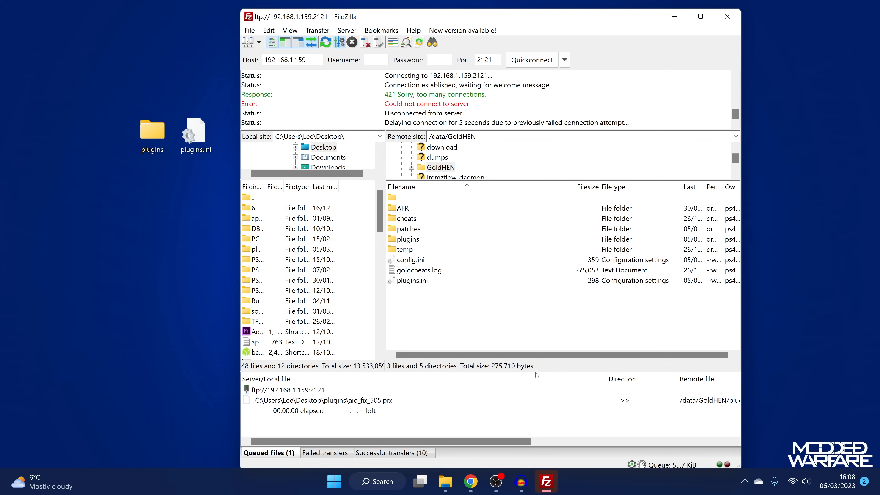
Check the uploaded files inside the console's plugins folder and return to /data/GoldHEN
click(407, 239)
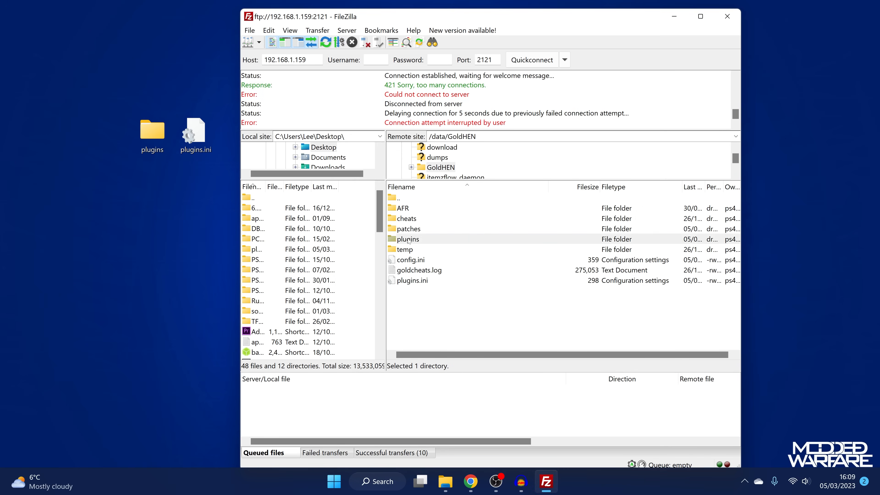
double_click(408, 239)
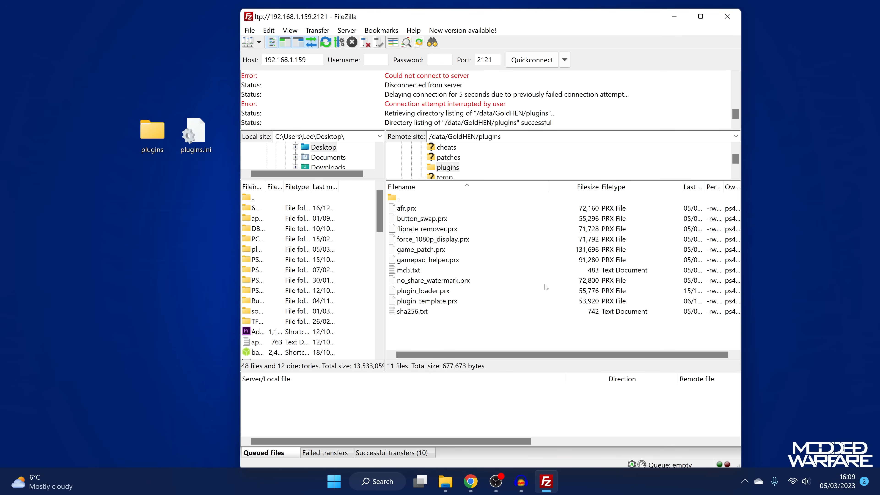
click(432, 239)
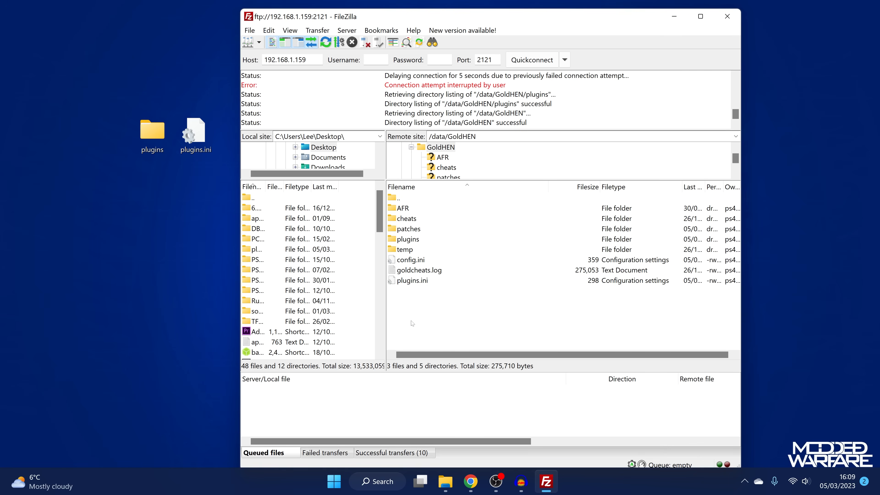
mouse_move(508, 288)
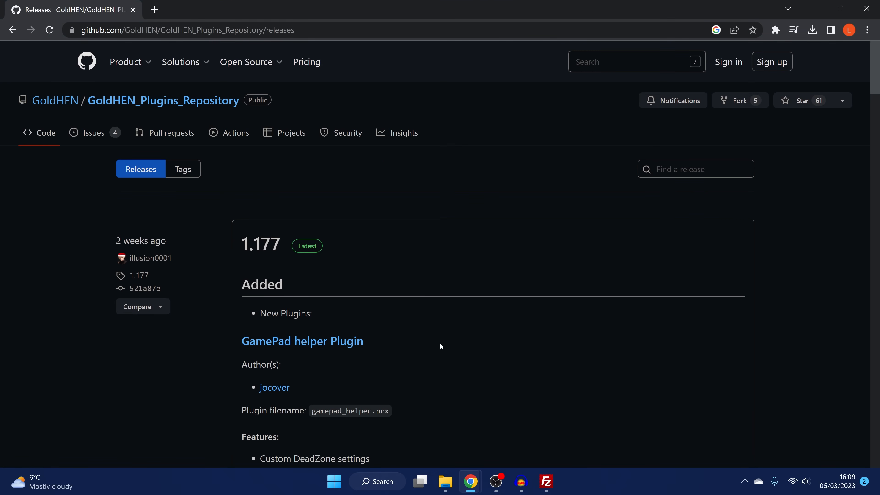
Copy GitHub's example gamepad config into a new Notepad document and save it as gamepad.ini on the desktop
scroll(down, 3)
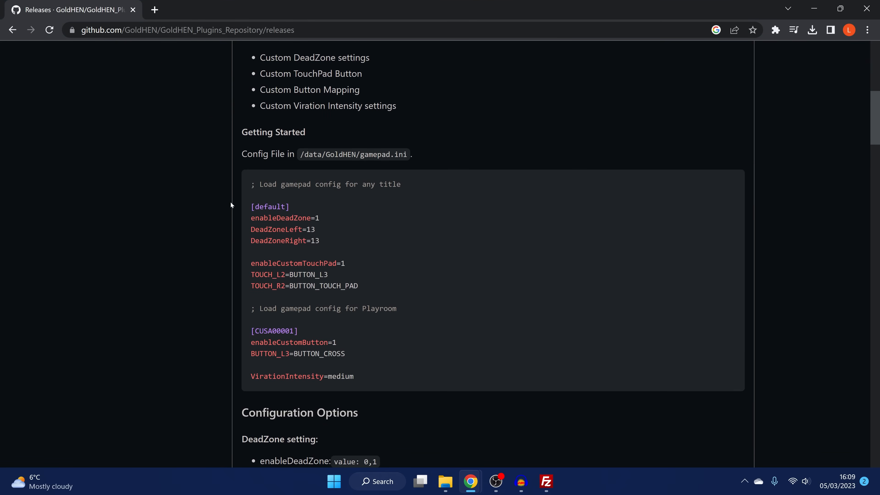
mouse_move(745, 183)
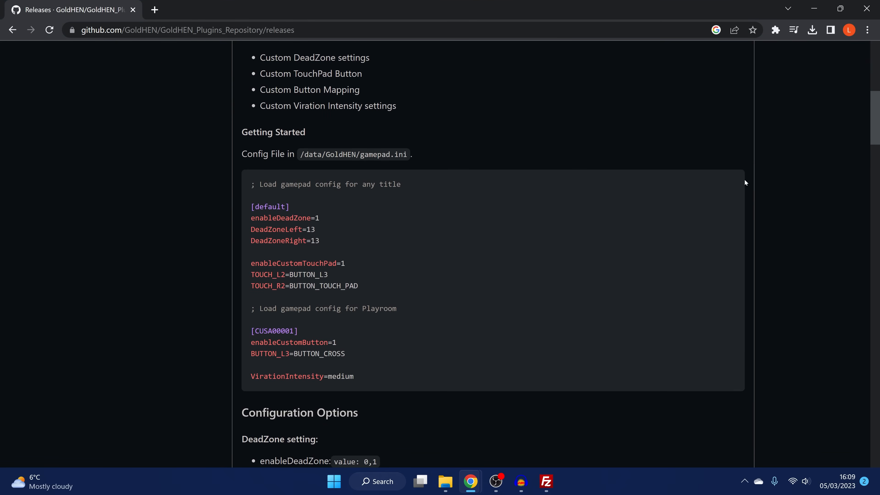
click(730, 184)
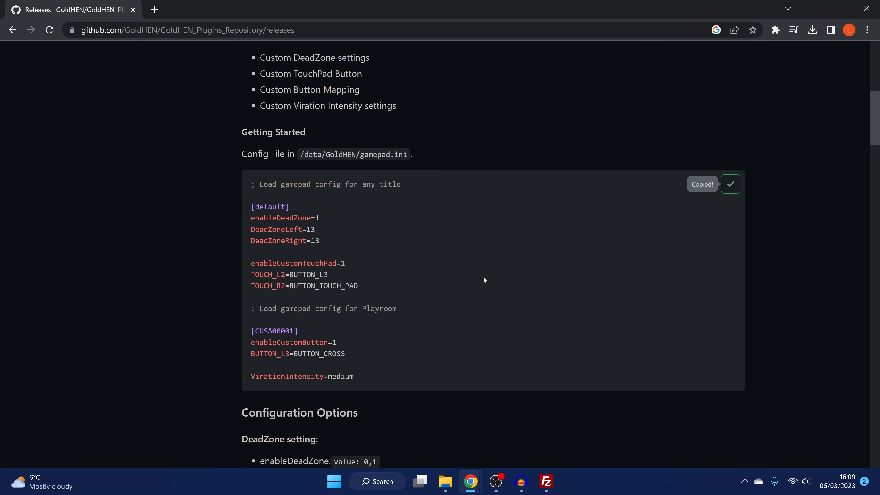
click(334, 482)
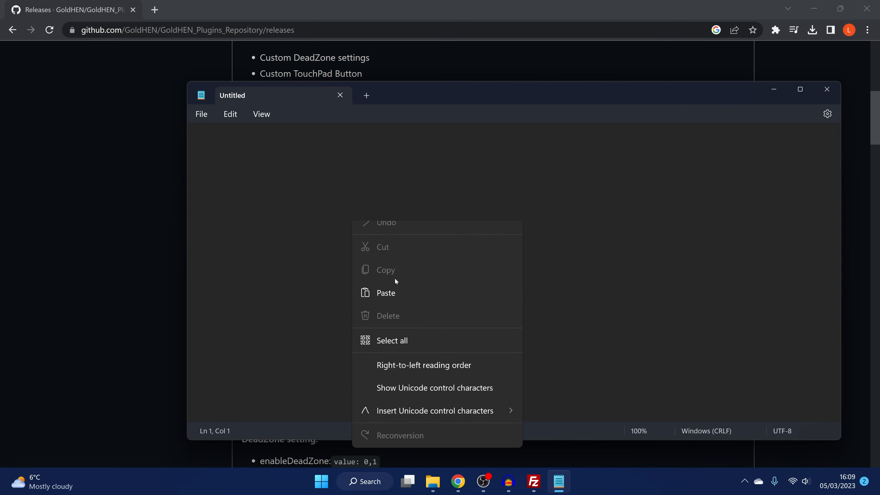
click(386, 293)
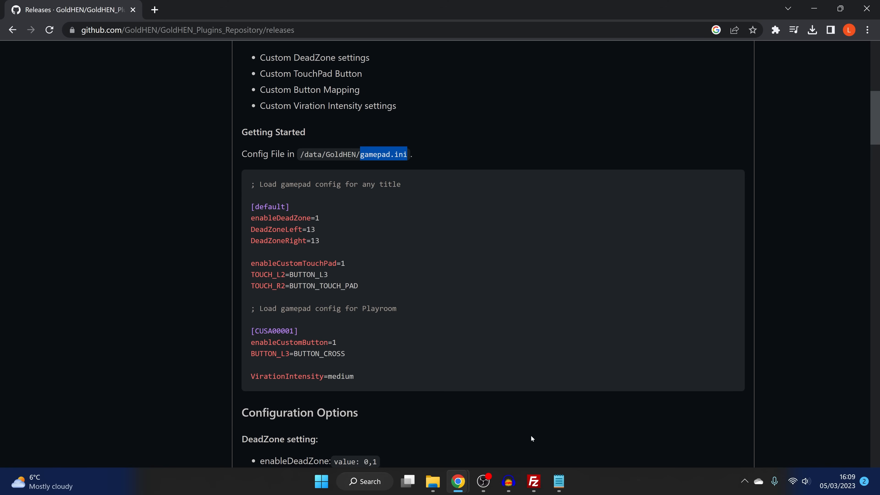
click(559, 481)
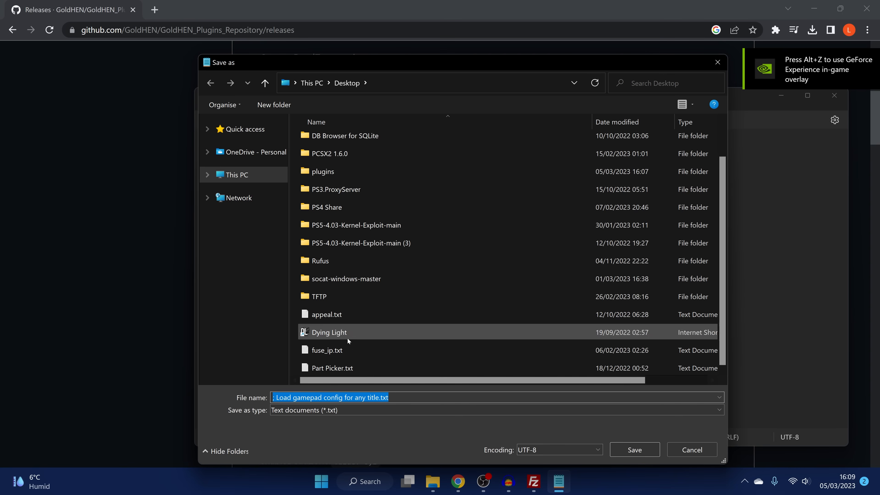
text(gamepad.ini)
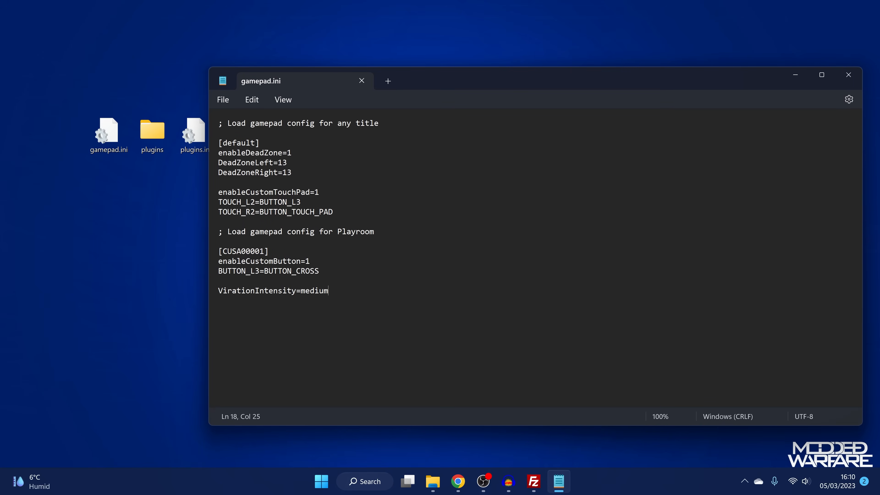
Delete the enableCustomTouchPad and TOUCH lines from the [default] section
double_click(238, 143)
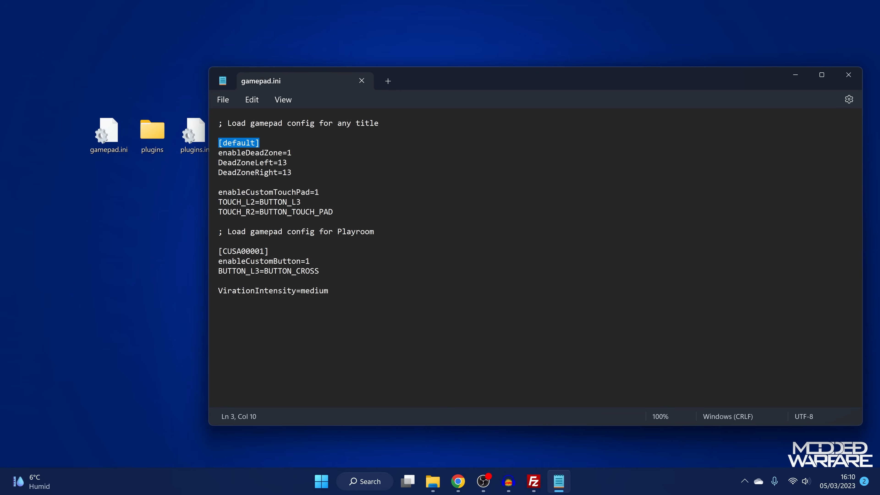
double_click(242, 251)
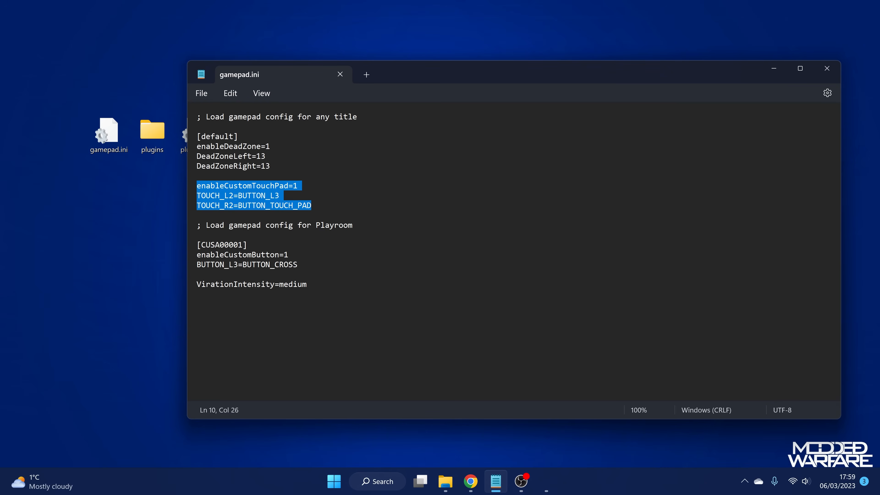
key(Delete)
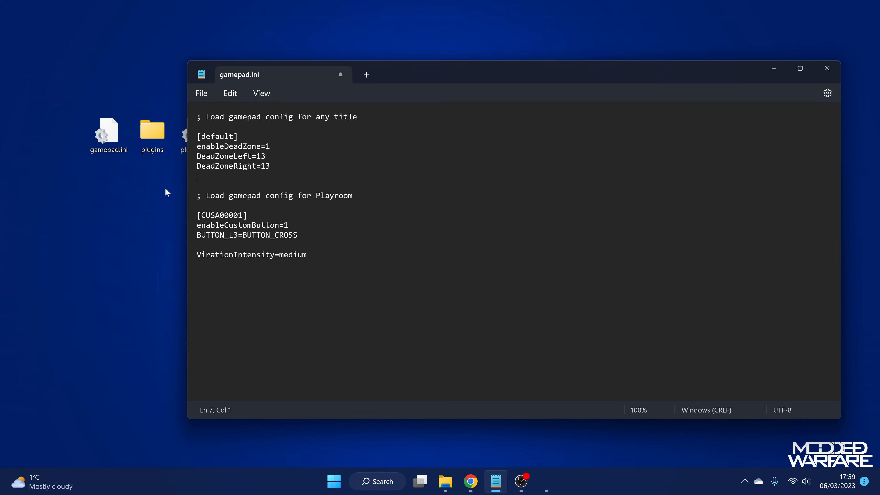
key(Backspace)
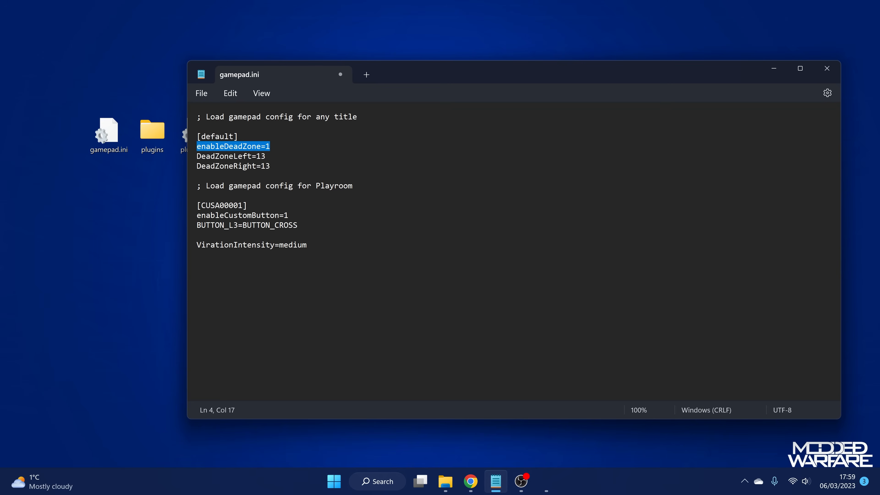
Delete the three DeadZone lines, leaving [default] empty
double_click(240, 156)
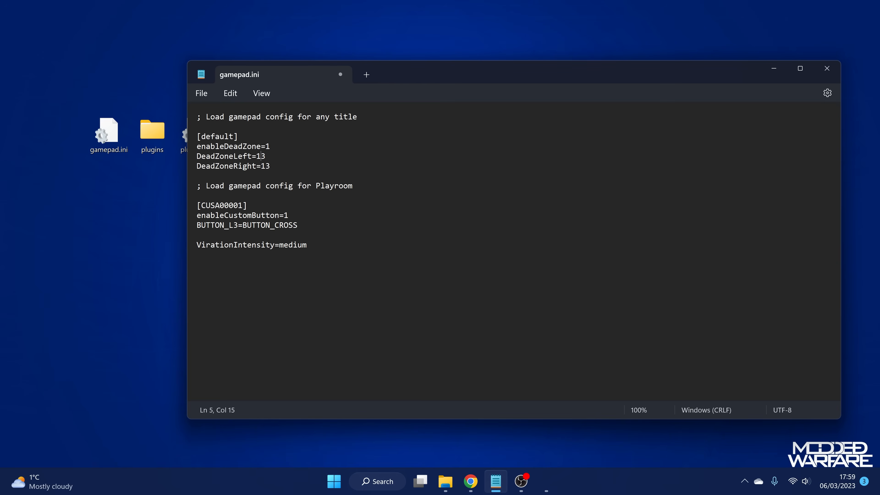
double_click(261, 156)
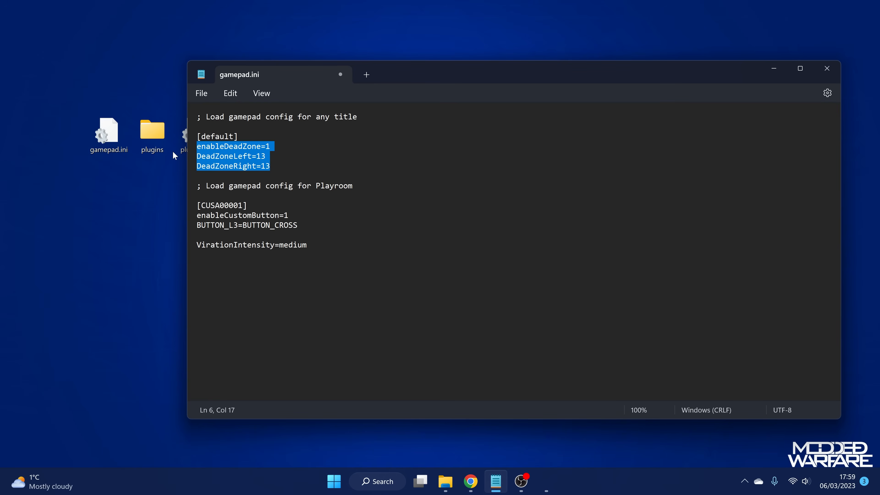
key(Delete)
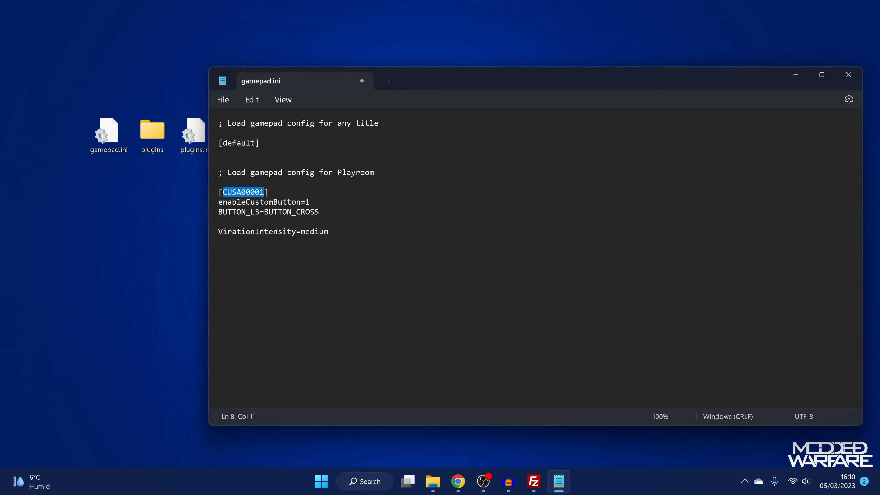
mouse_move(505, 468)
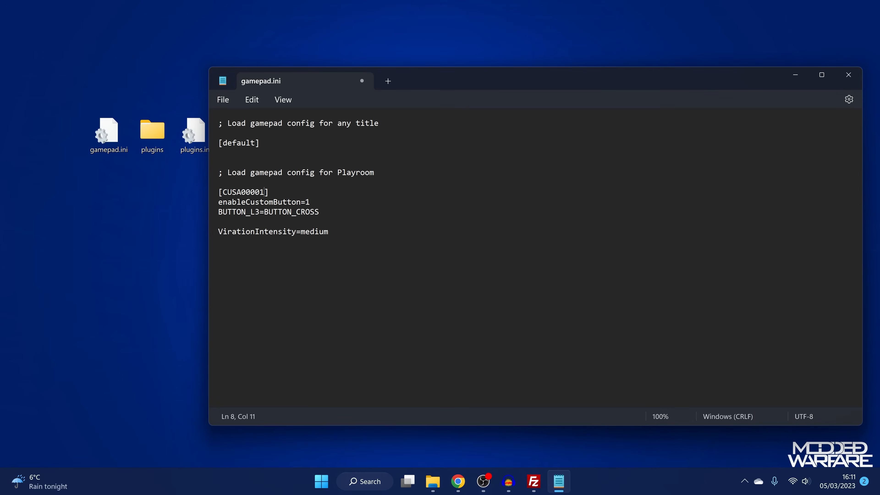
Change the title ID to [CUSA03173] and remove its VirationIntensity line, keeping enableCustomButton
key(BackSpace)
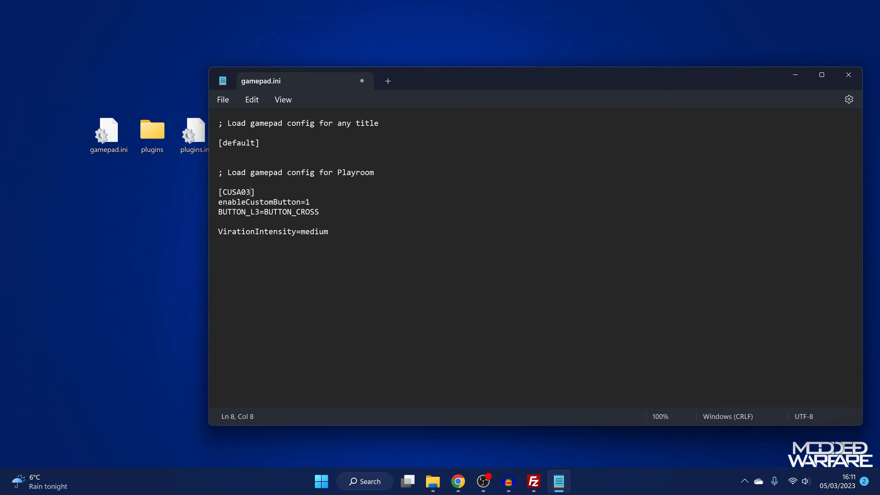
text(173)
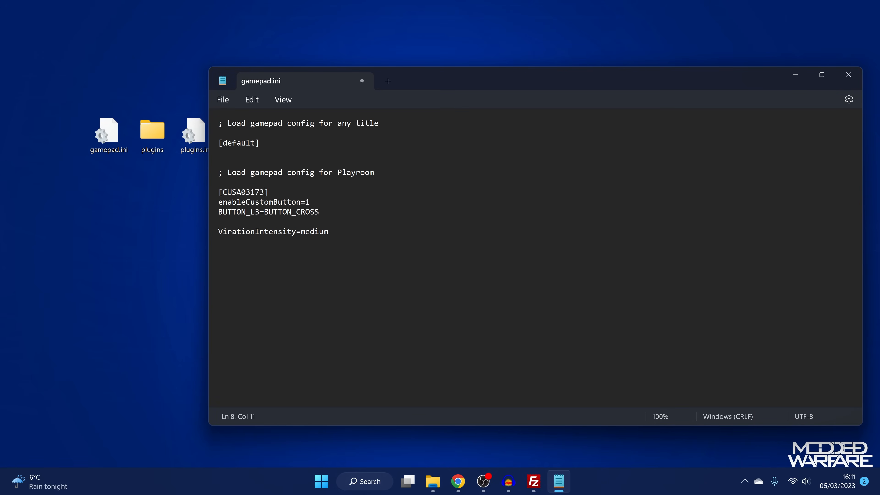
drag(220, 192, 328, 231)
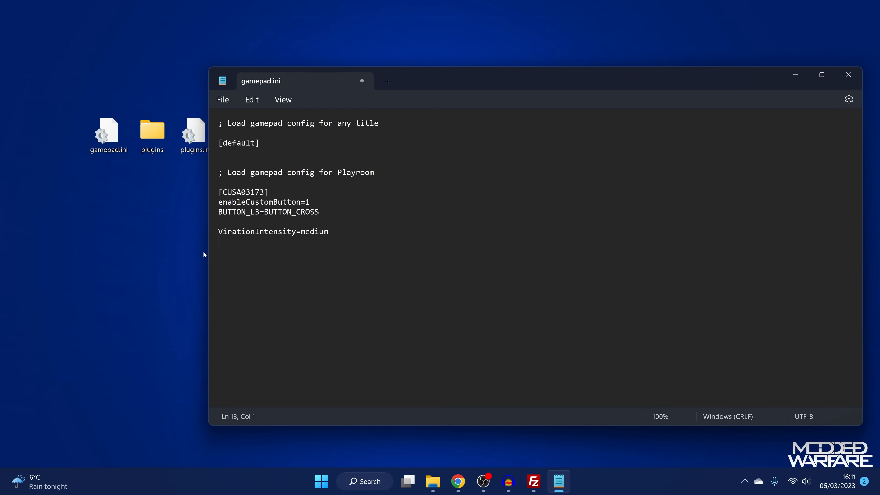
triple_click(273, 232)
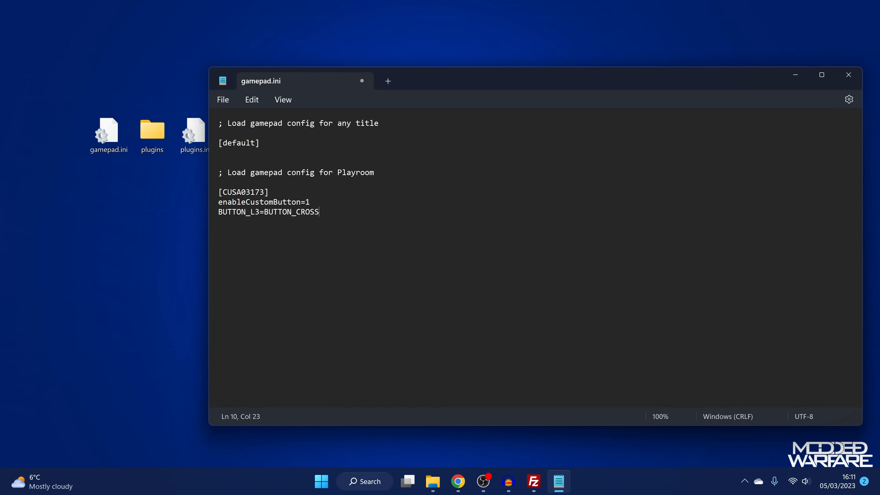
drag(224, 202, 304, 201)
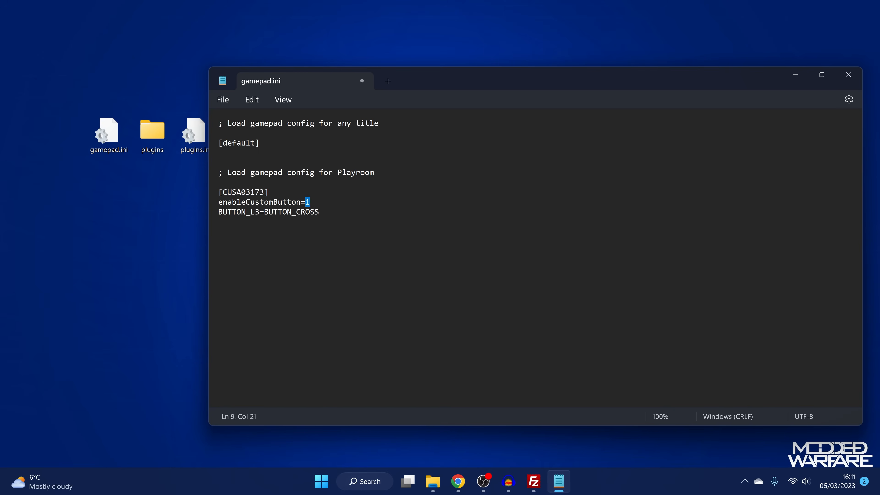
After checking GitHub's button list, replace the BUTTON_L3 line with BUTTON_CROSS=BUTTON_CIRCLE
click(458, 481)
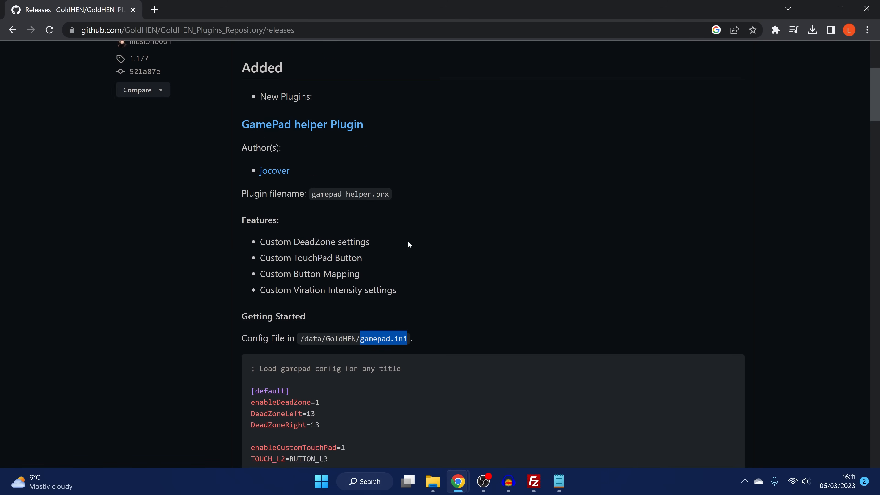
scroll(down, 3)
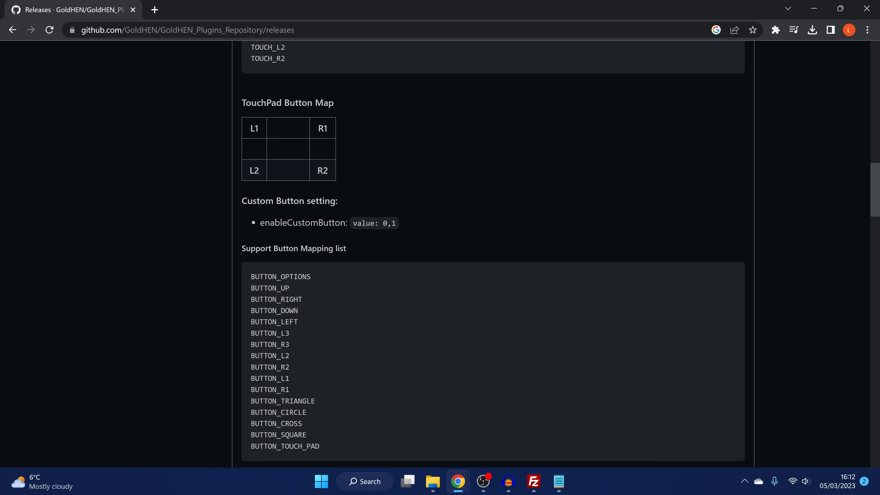
right_click(302, 222)
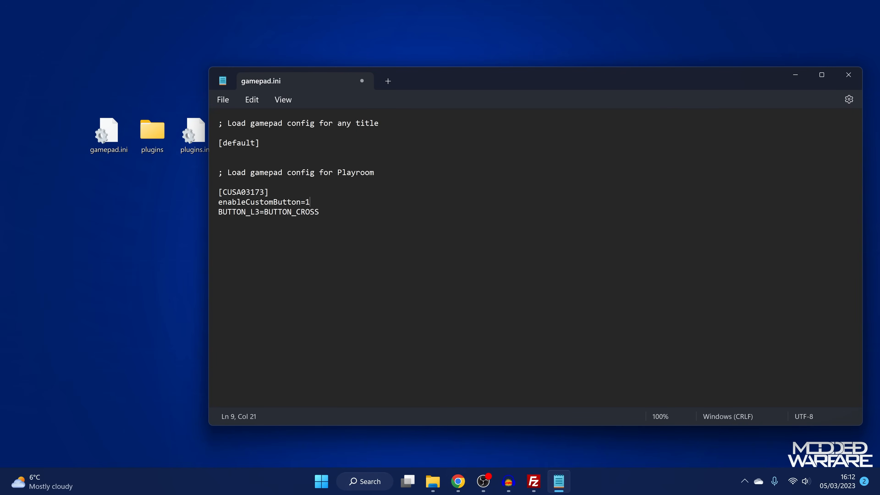
drag(272, 212, 319, 212)
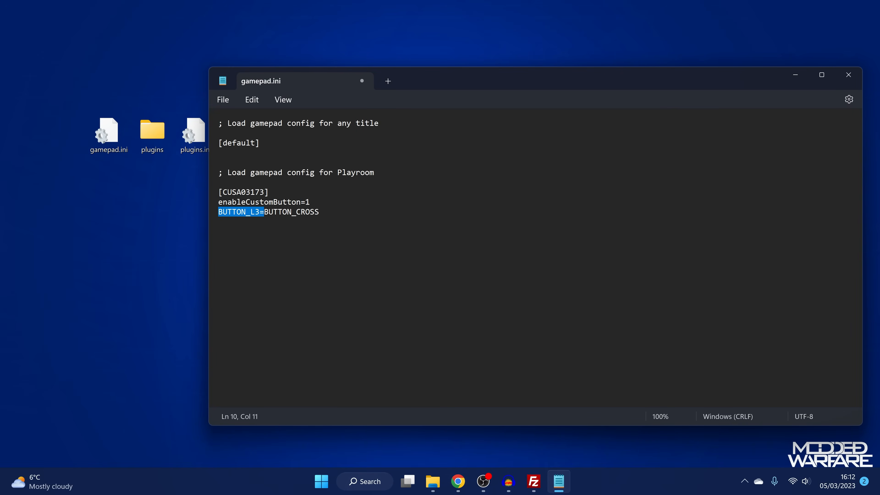
key(Delete)
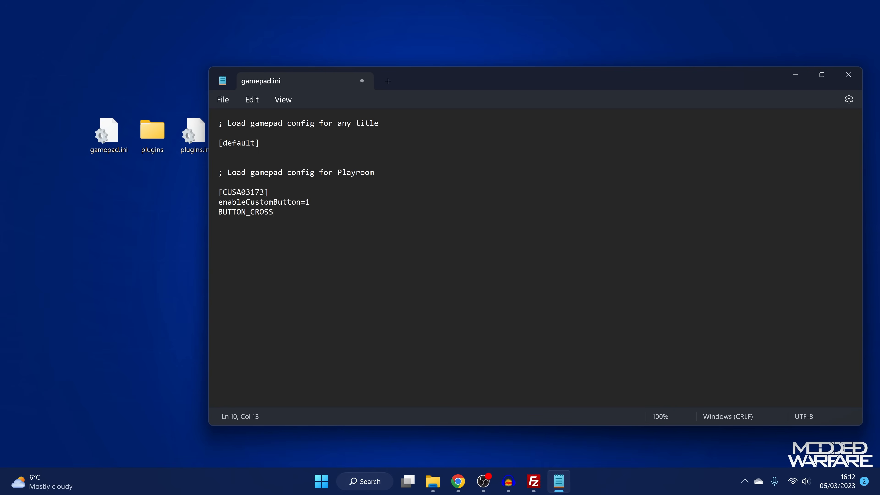
text(=)
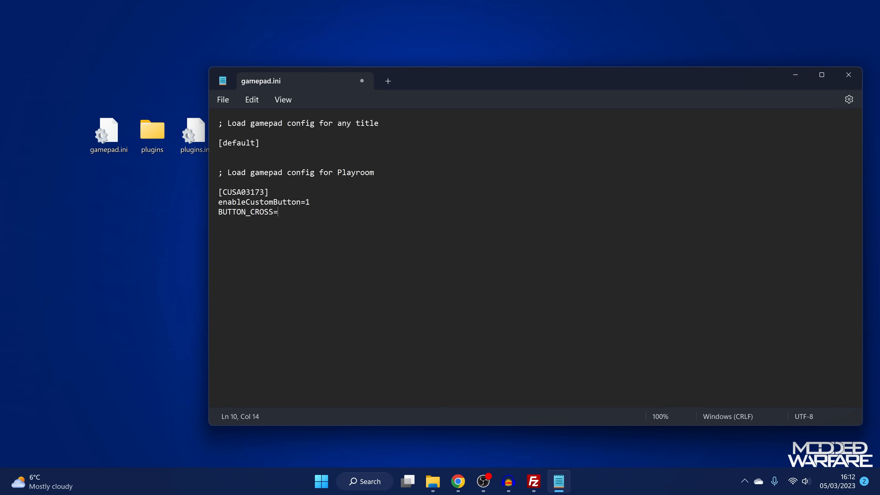
text(BUTTON)
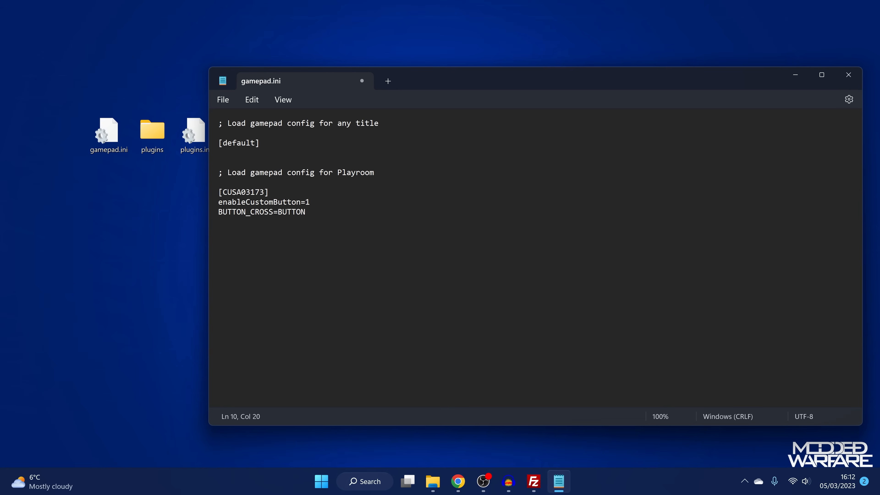
text(_CIRCLE)
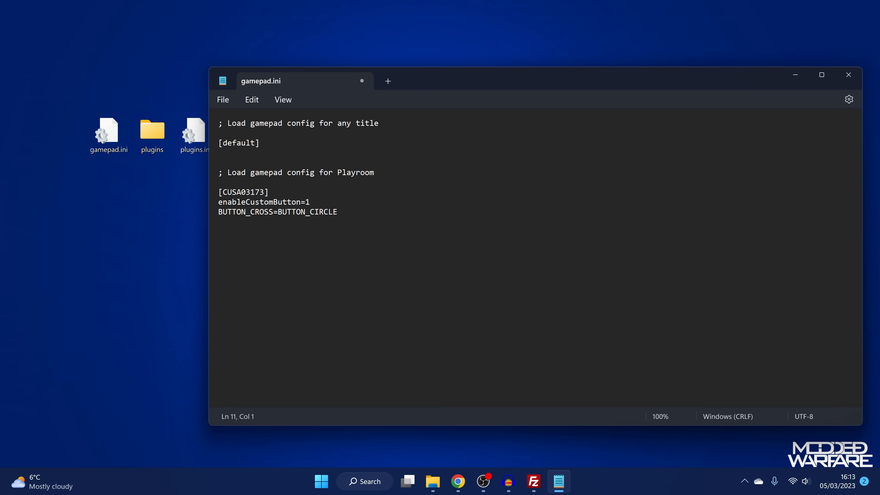
Add the remap lines BUTTON_SQUARE=BUTTON_CROSS and BUTTON_CIRCLE=BUTTON_SQUARE
text(BUTT)
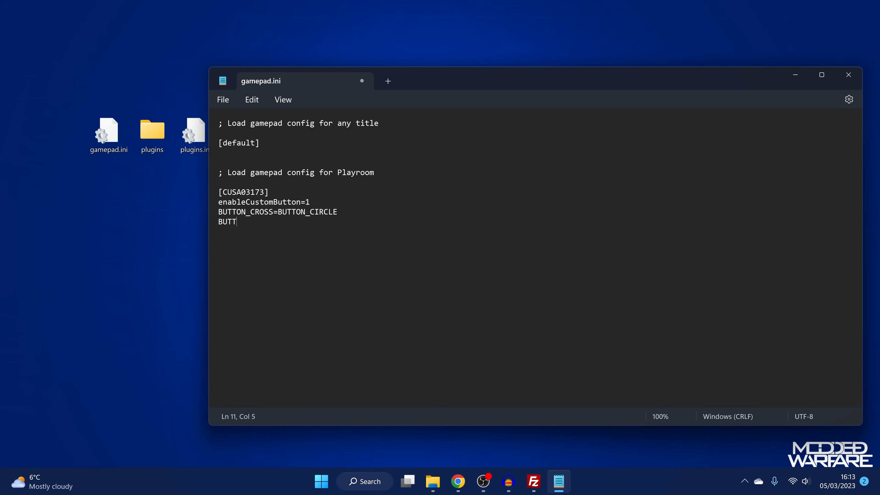
text(ON_S)
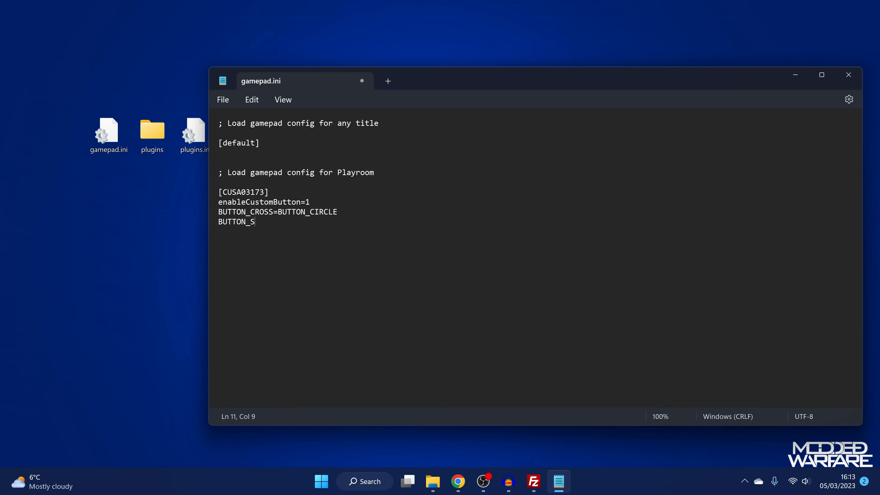
text(QUARE=)
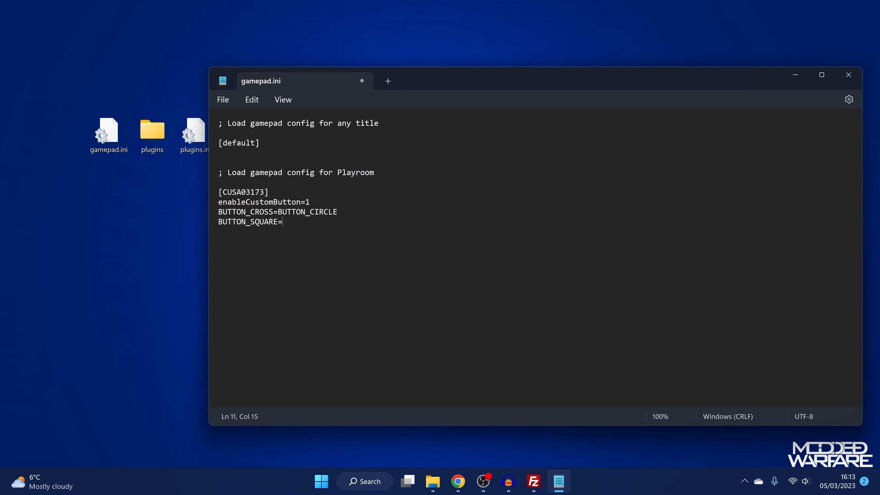
text(BUTT)
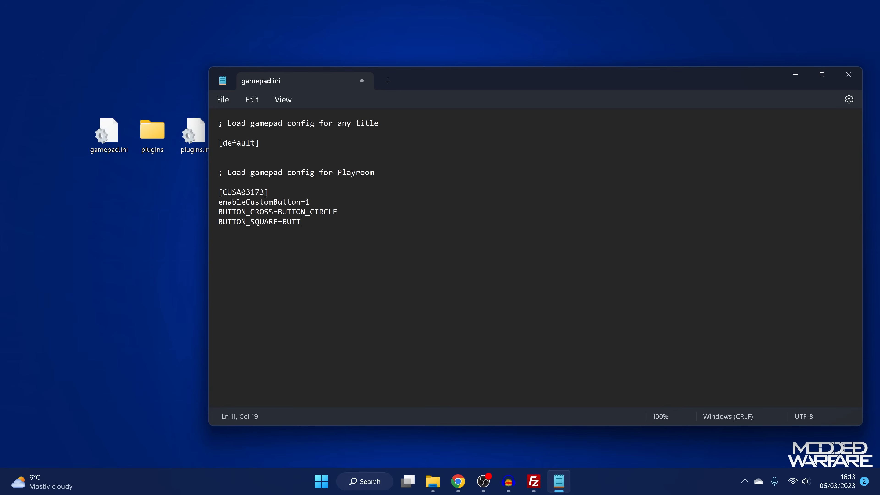
text(ON_)
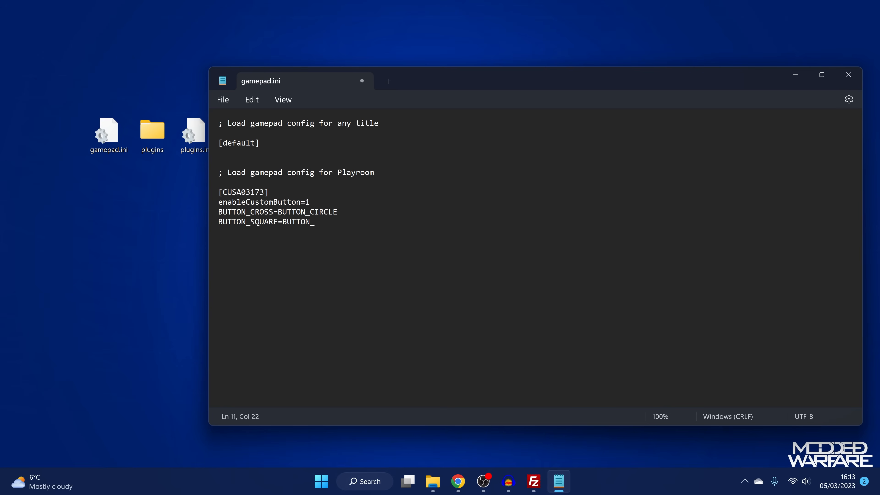
text(CROSS)
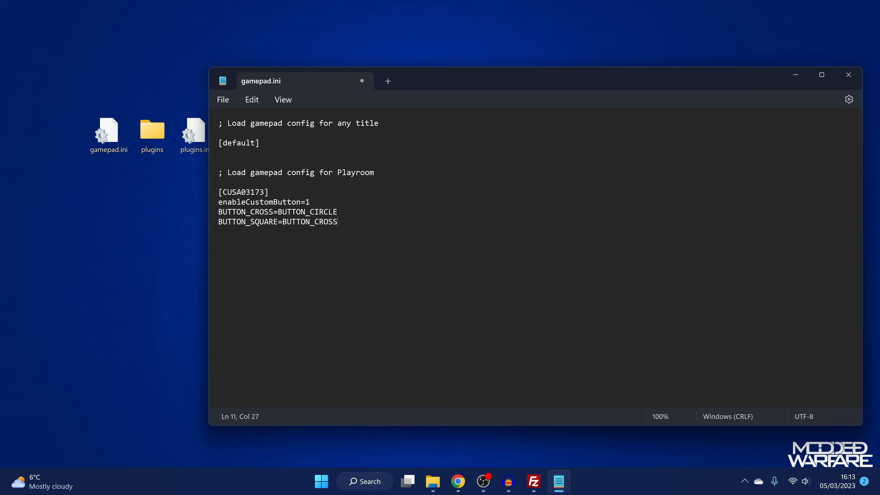
key(Enter)
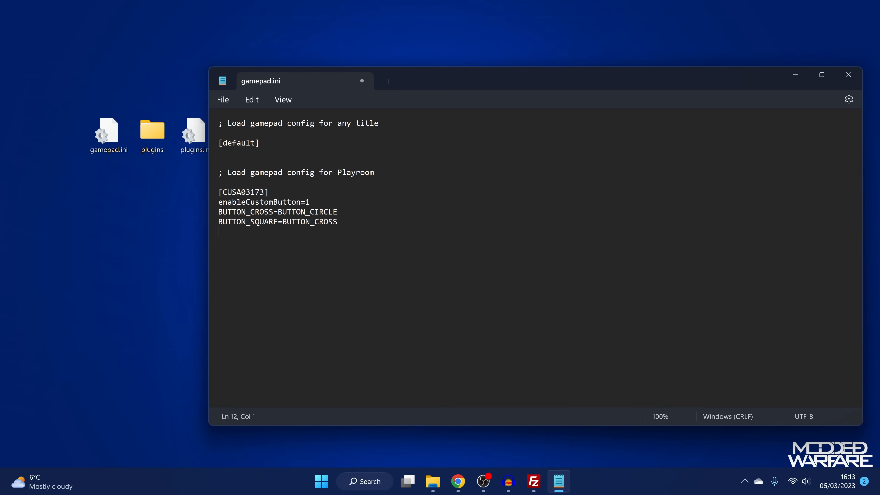
text(BUTTON)
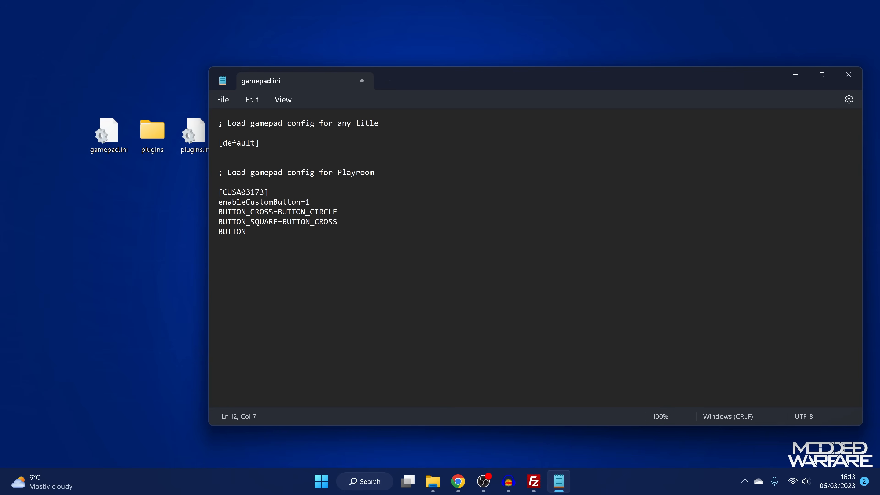
text(_CIR)
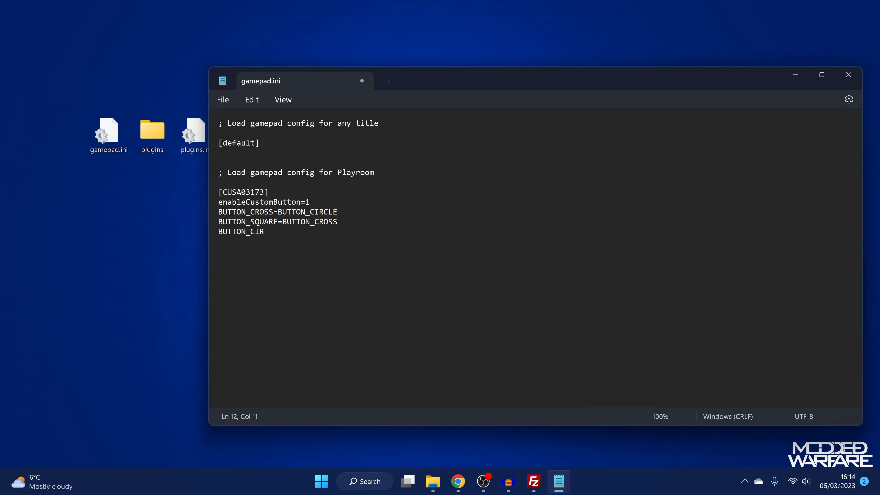
text(CLE=)
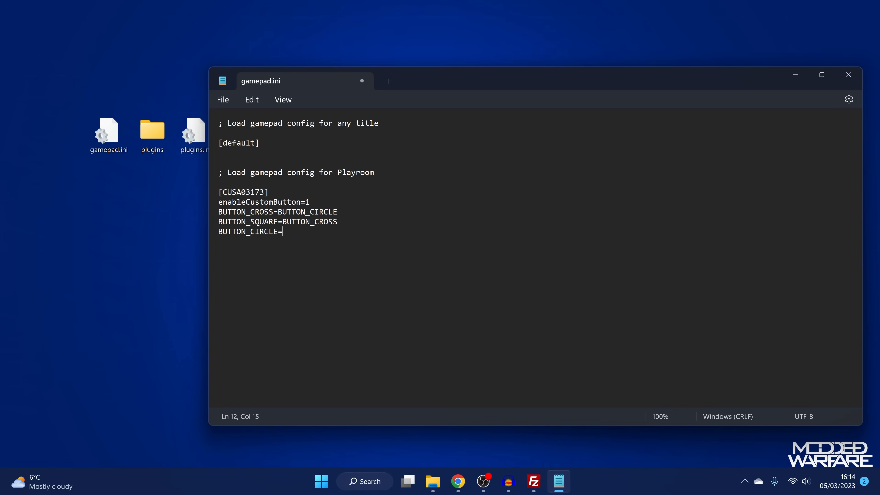
text(BUTTO)
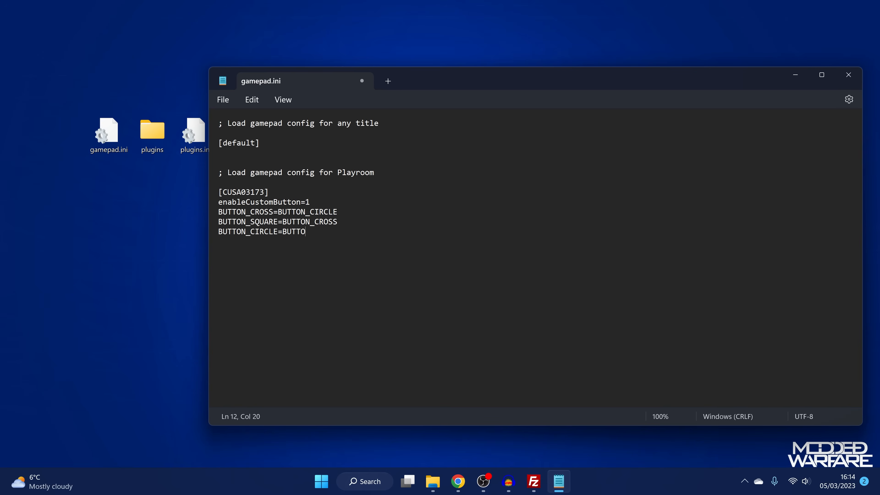
text(N_SQUAR)
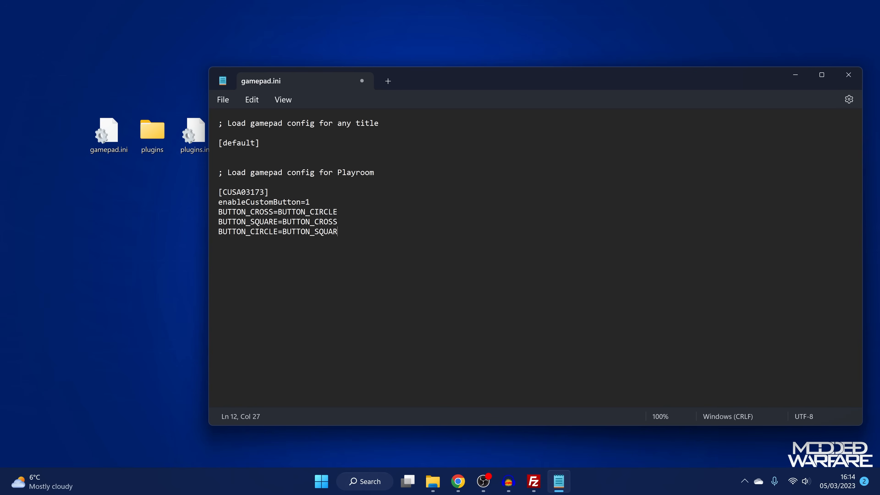
text(E)
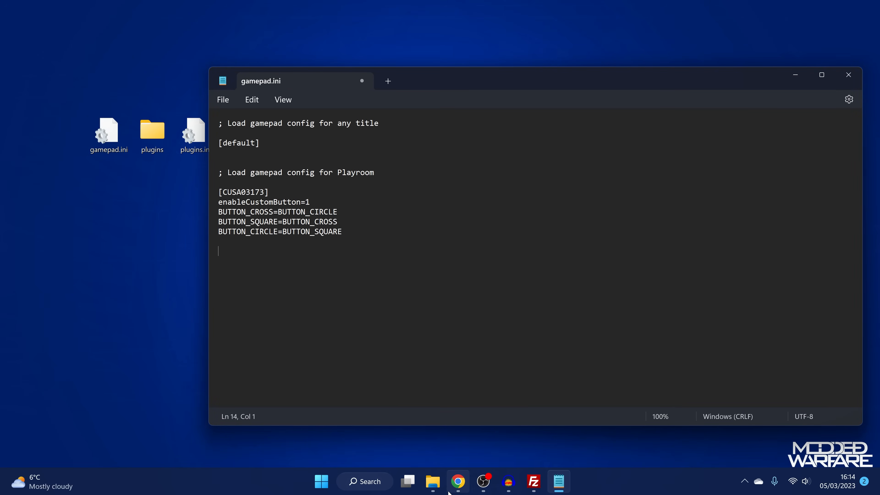
Find enableCustomTouchPad in GitHub's Configuration Options and bring it back into gamepad.ini below the remaps
click(457, 481)
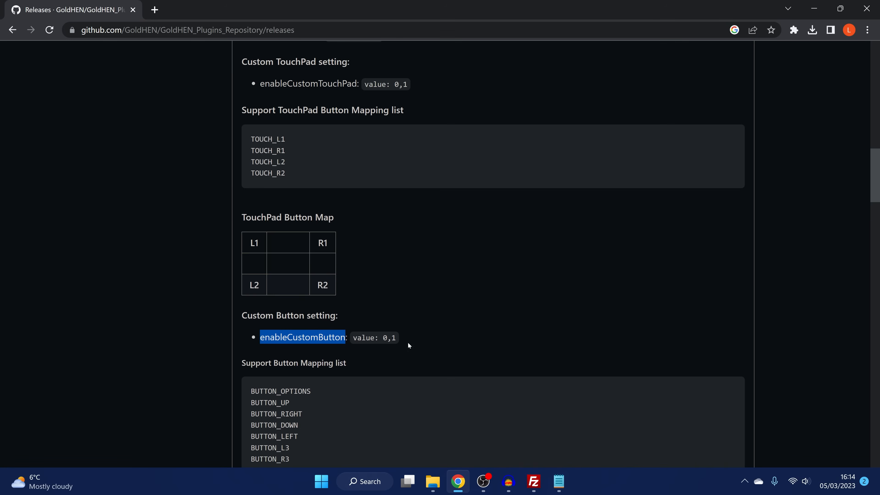
scroll(up, 3)
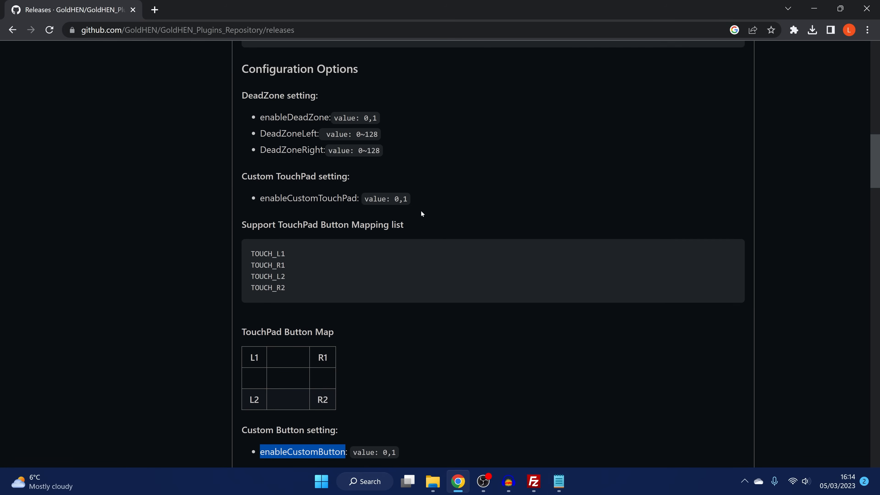
scroll(up, 3)
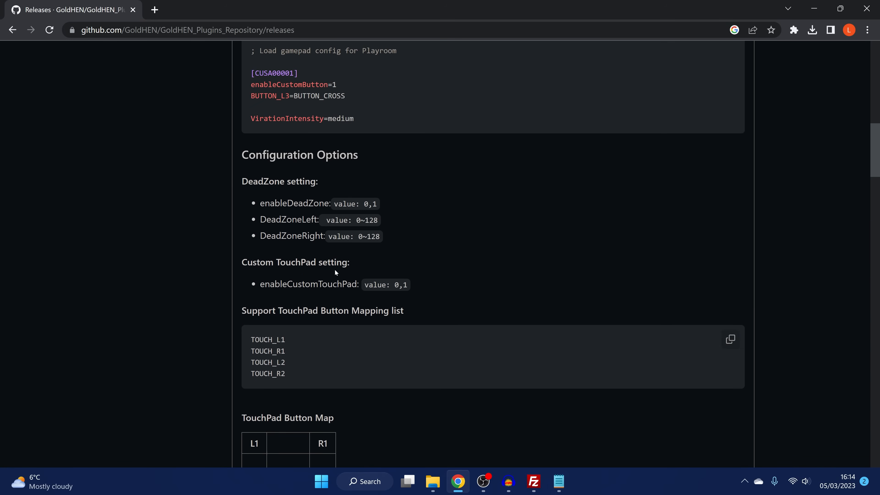
scroll(down, 3)
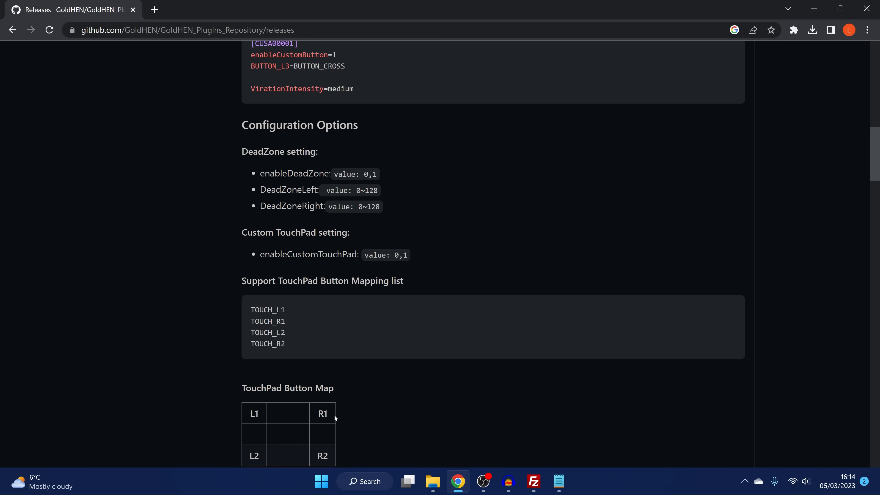
scroll(up, 3)
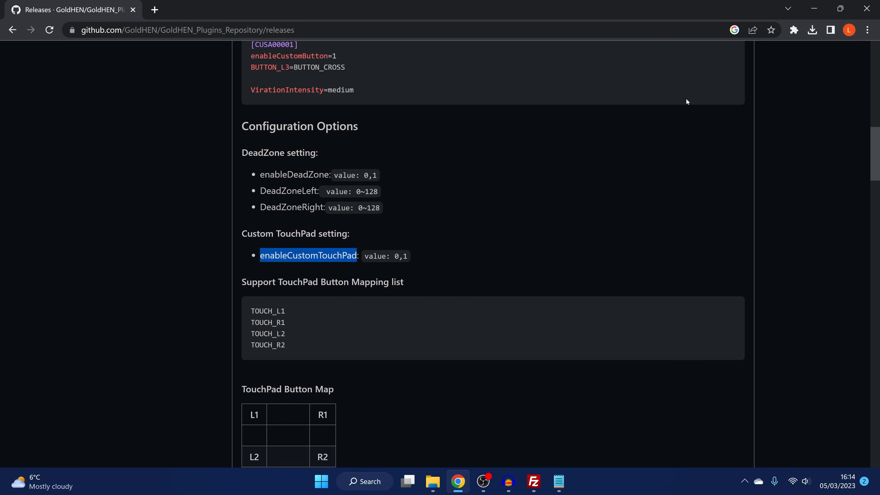
click(559, 481)
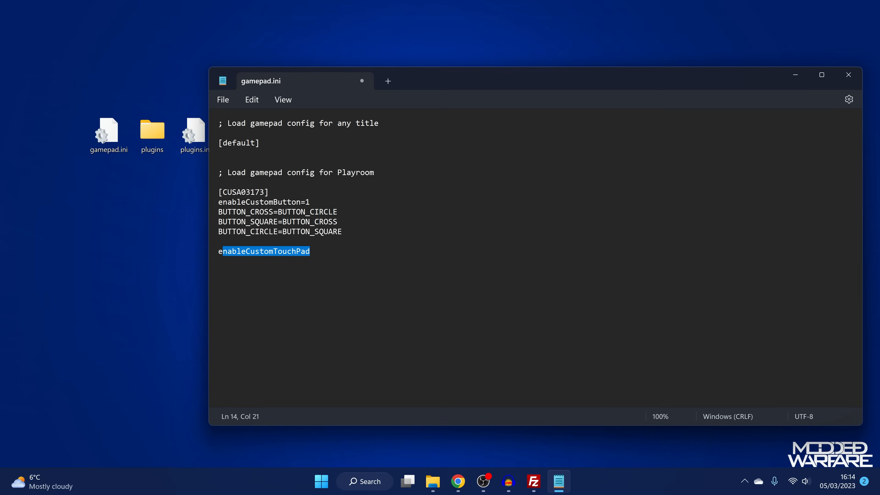
Set enableCustomTouchPad=1, paste the TOUCH_ list and map TOUCH_L1 to BUTTON_L1
text(=)
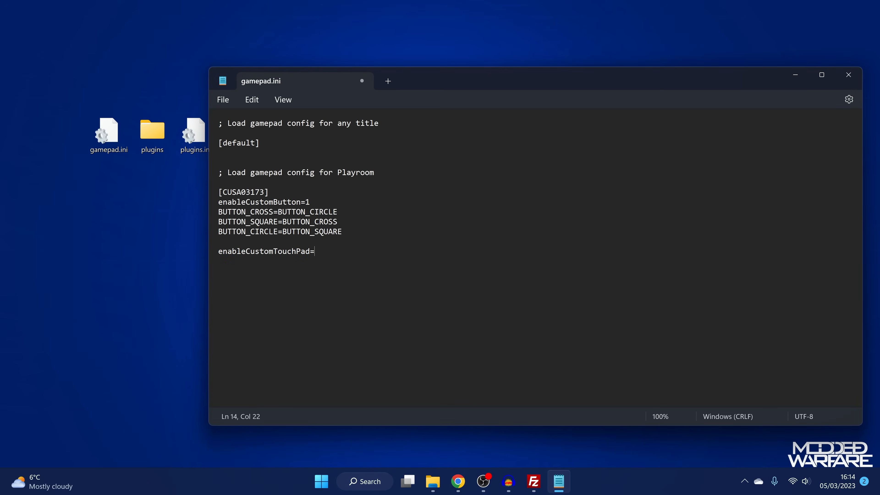
click(457, 481)
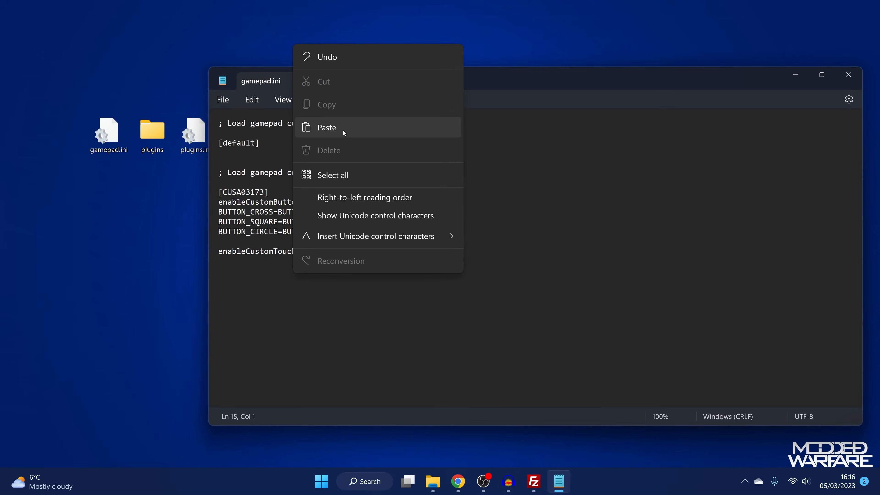
click(326, 128)
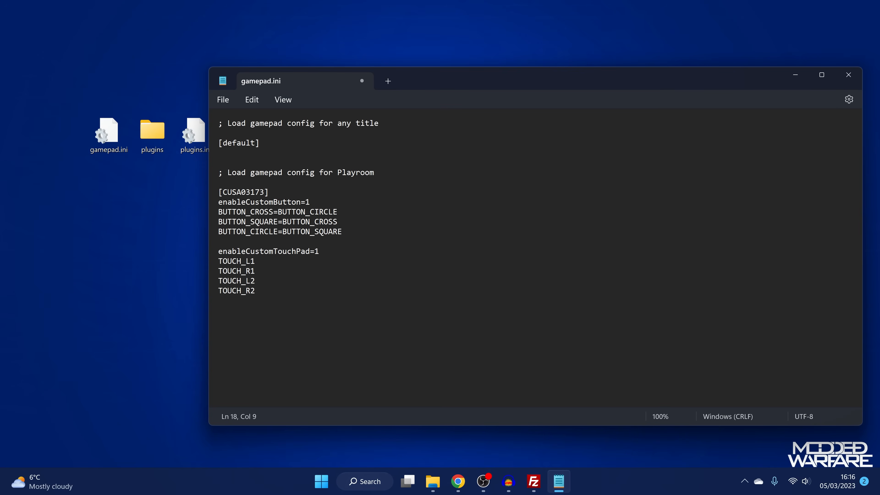
click(256, 261)
text(=)
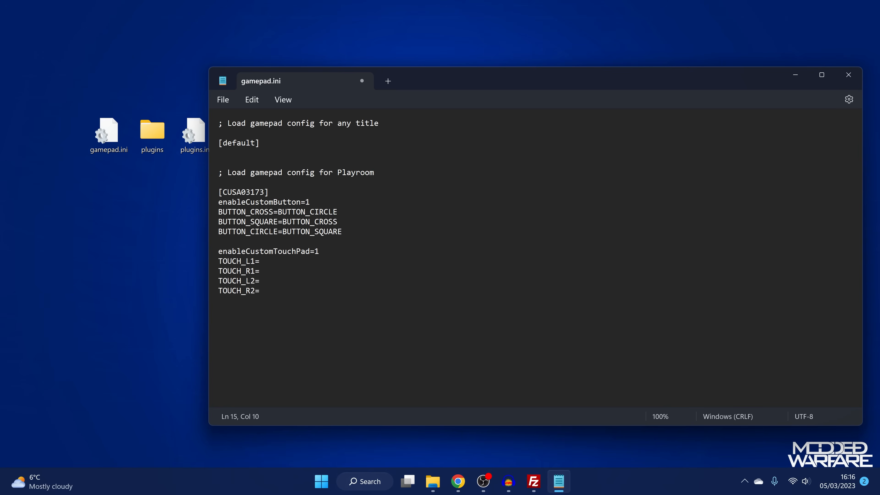
text(BUTTON)
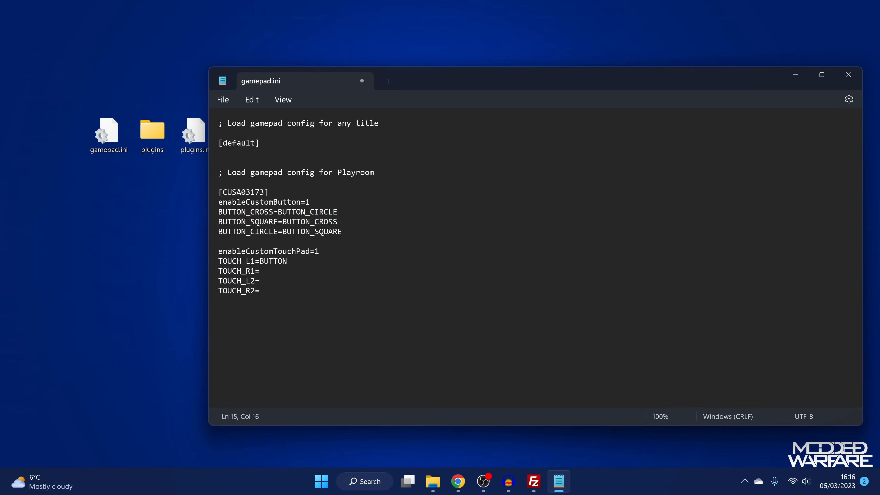
text(_L1)
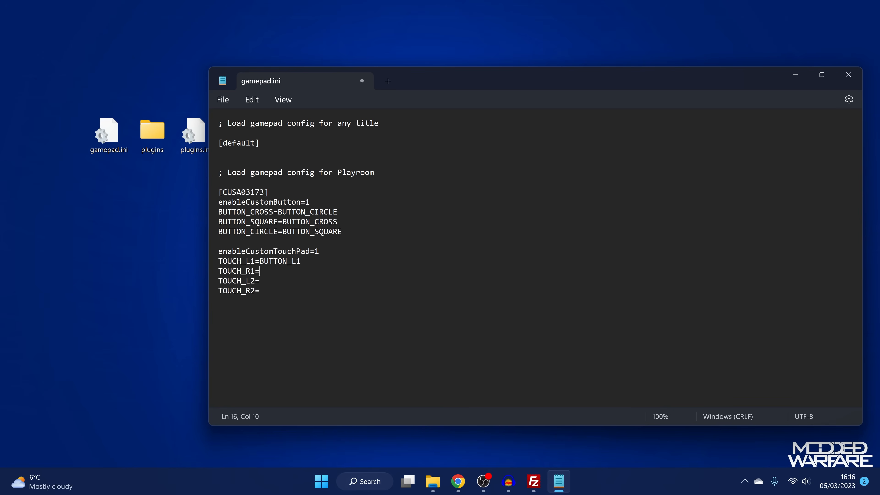
Map the remaining touchpad corners to BUTTON_R1, BUTTON_L2 and BUTTON_R2
text(BUTTON)
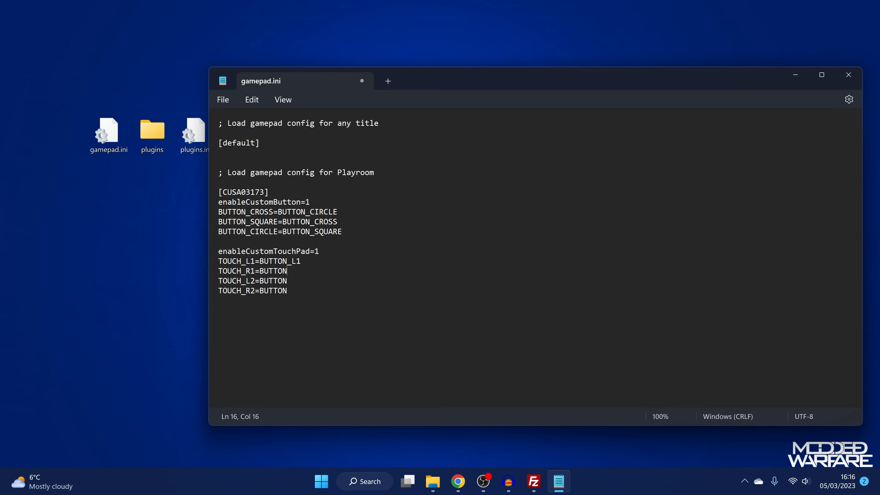
text(_R)
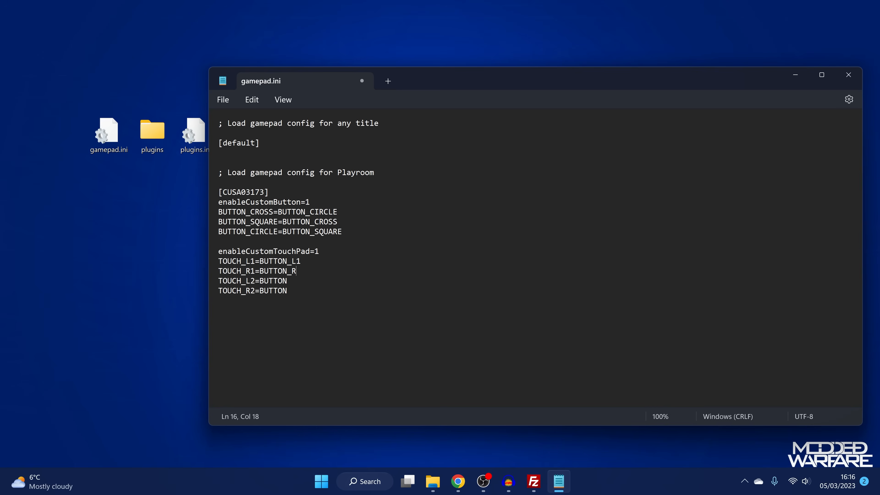
text(1)
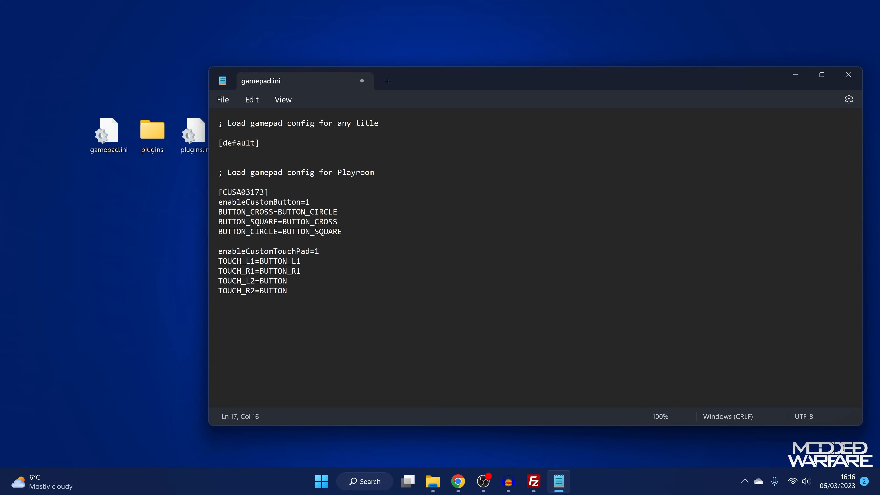
text(_L)
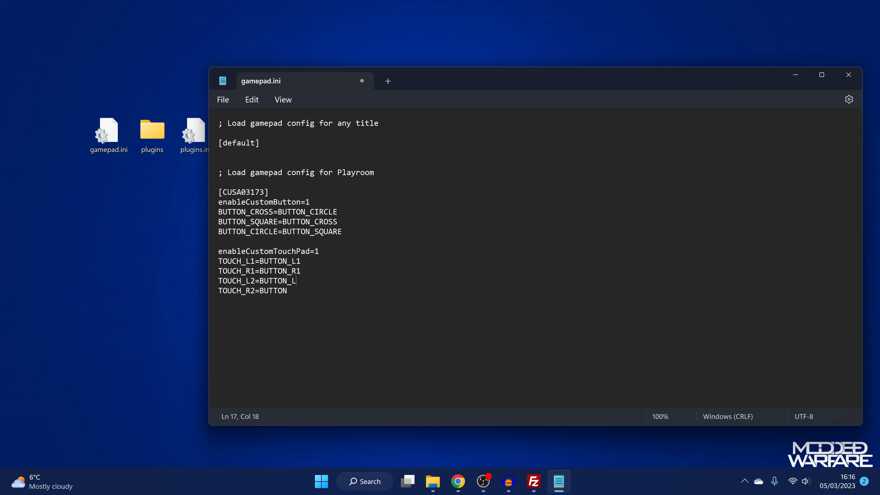
text(2)
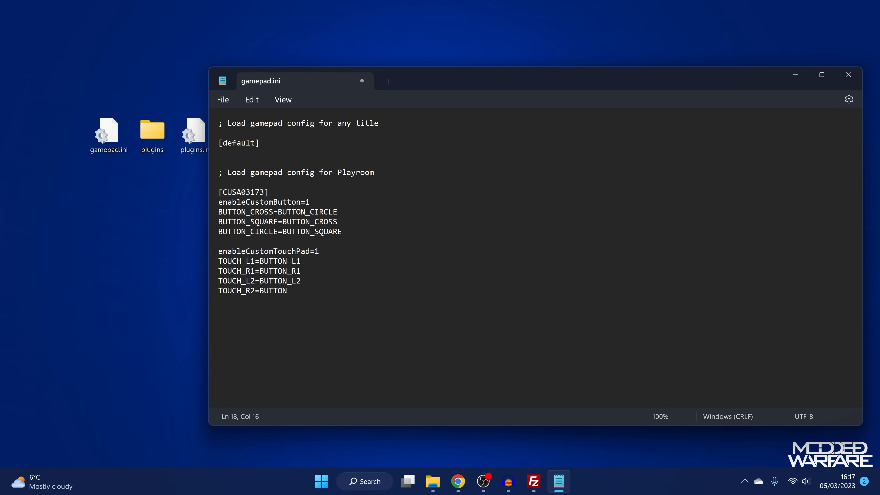
text(_R2)
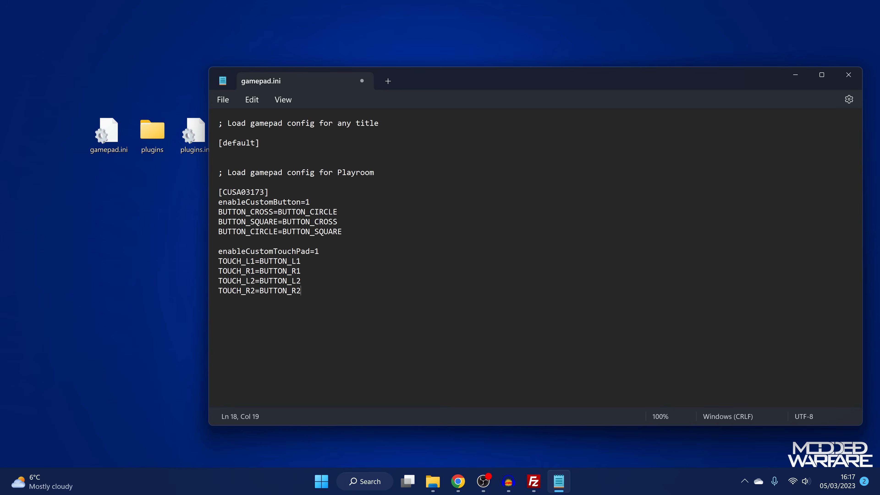
Save the edited gamepad.ini and close Notepad
click(223, 100)
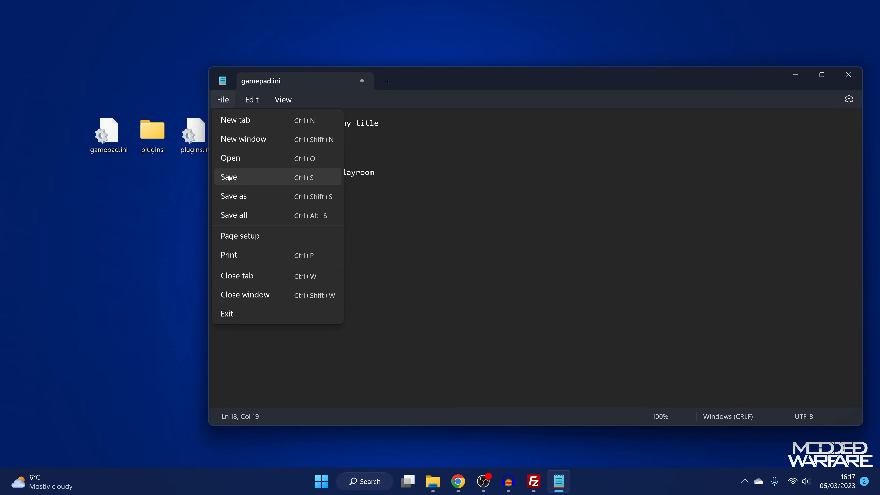
click(228, 177)
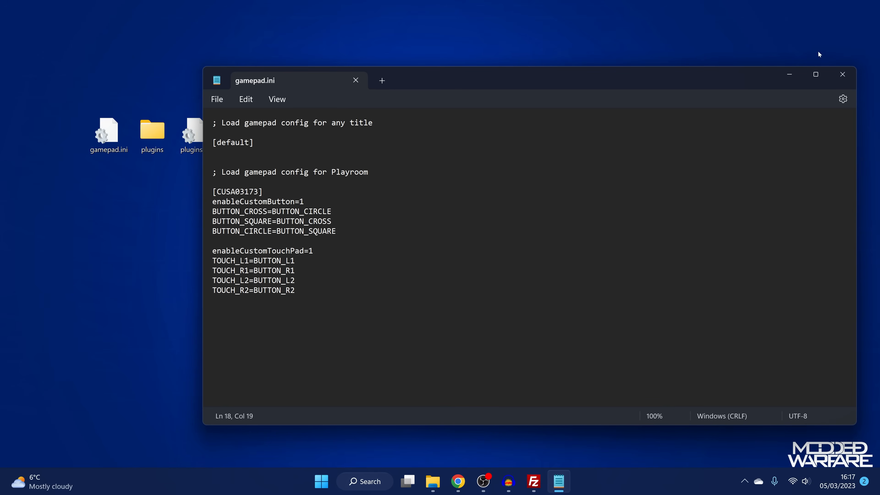
click(842, 74)
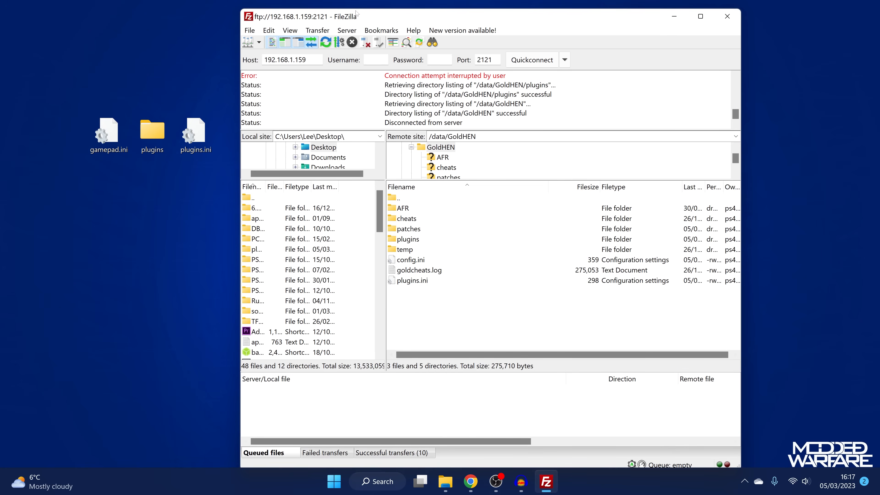
Drag gamepad.ini from the desktop into /data/GoldHEN and dismiss the transfer notice
drag(108, 130, 443, 207)
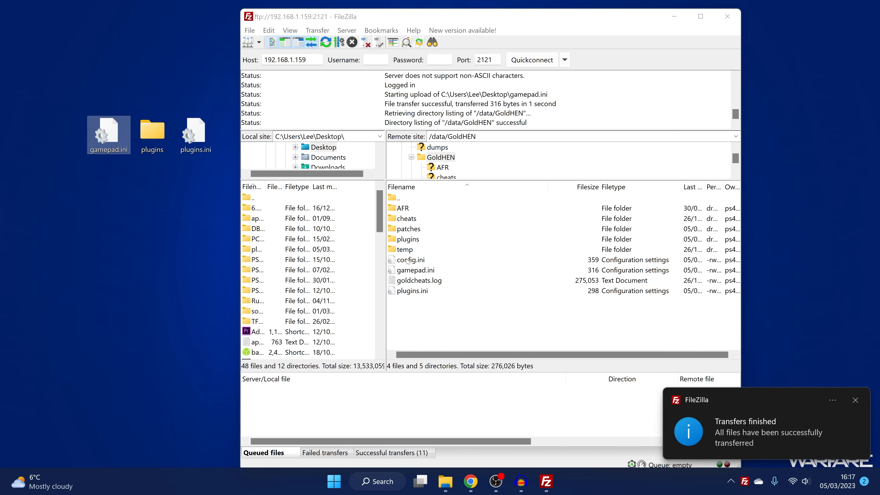
click(416, 269)
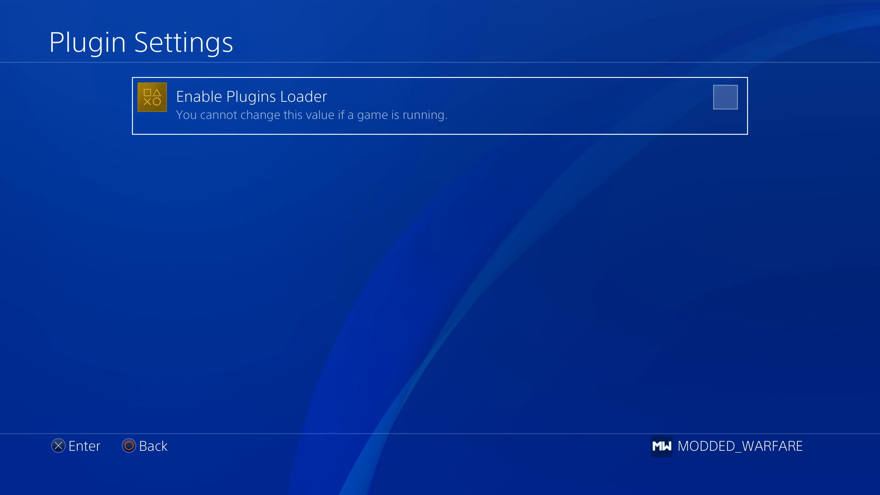
Enable the Plugins Loader, start Bloodborne from Backups and choose Play Offline
click(725, 99)
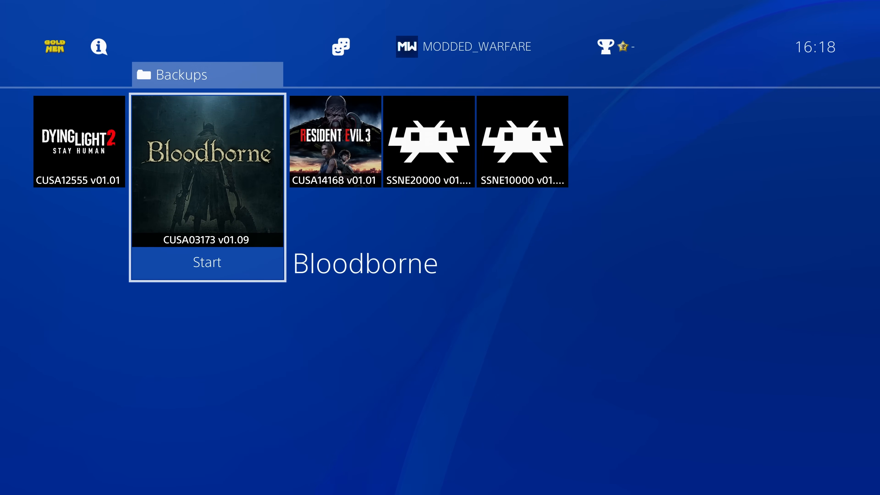
click(207, 262)
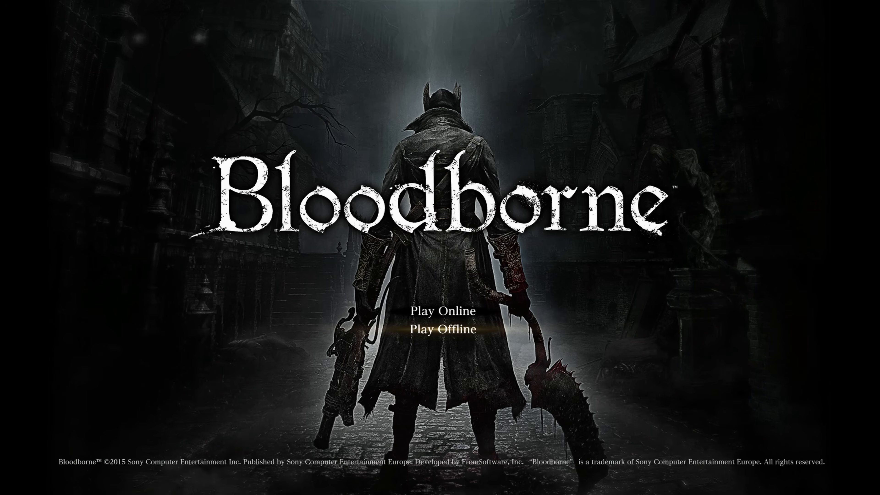
click(443, 330)
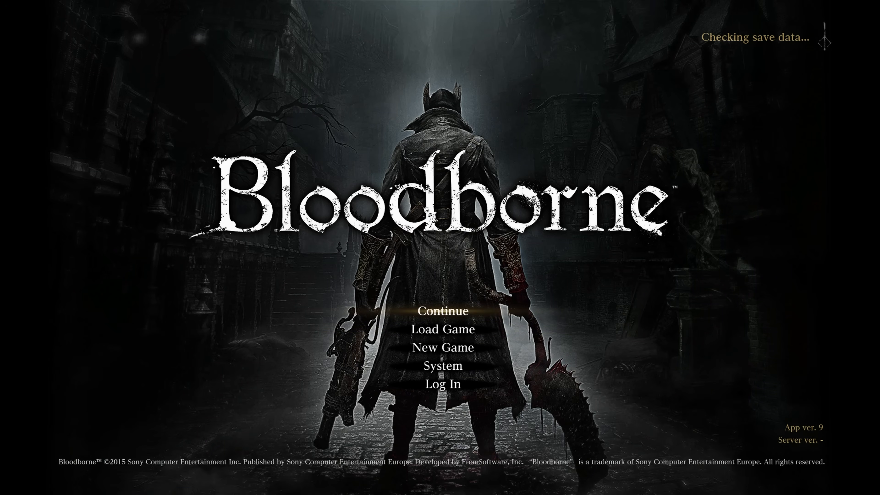